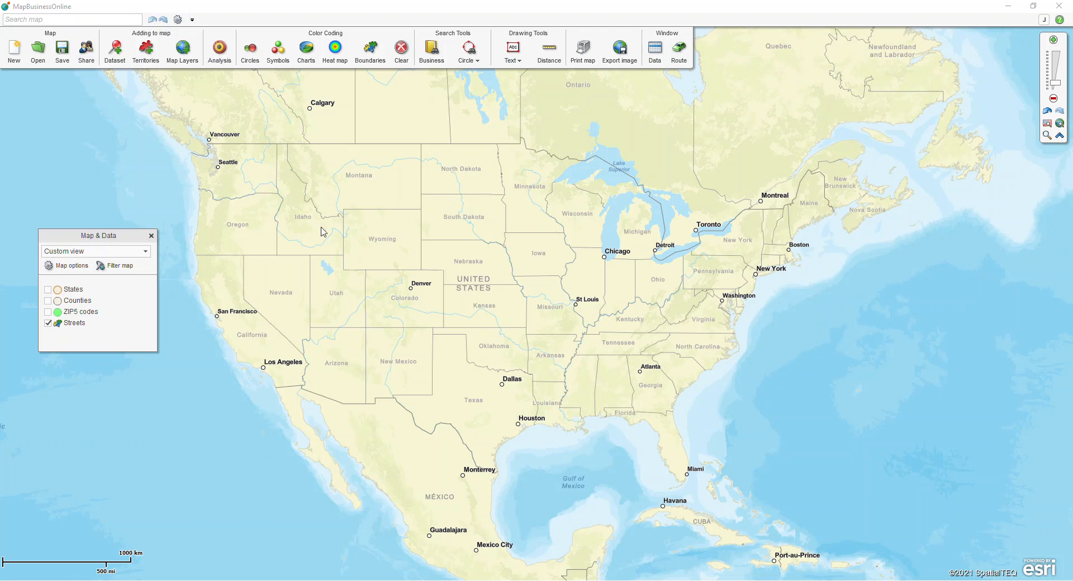
{"action": "mouse_move", "coordinate": [114, 50]}
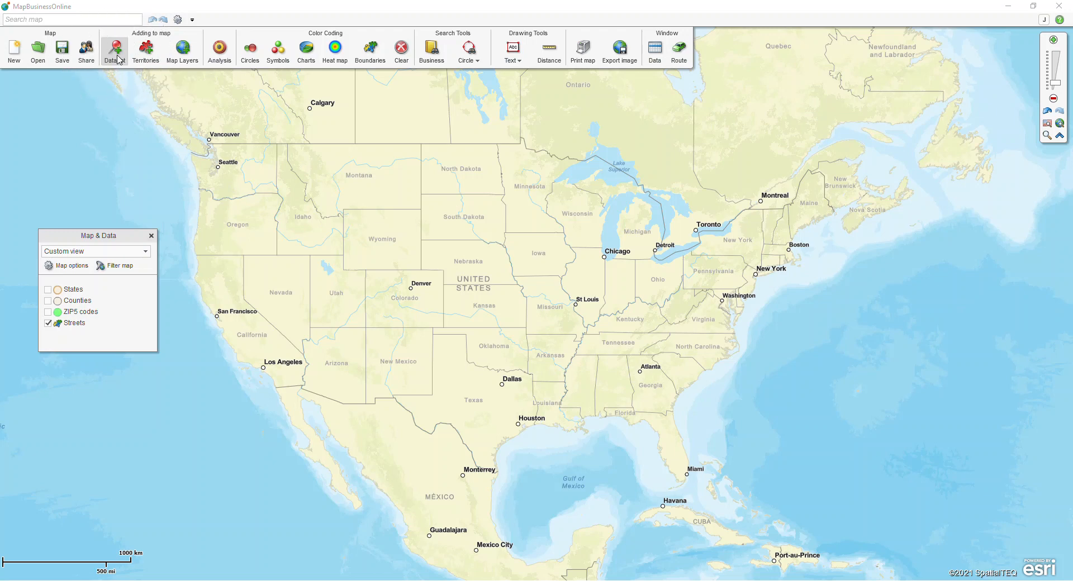
- Start the Plot data wizard from the Dataset button
{"action": "left_click", "coordinate": [114, 47]}
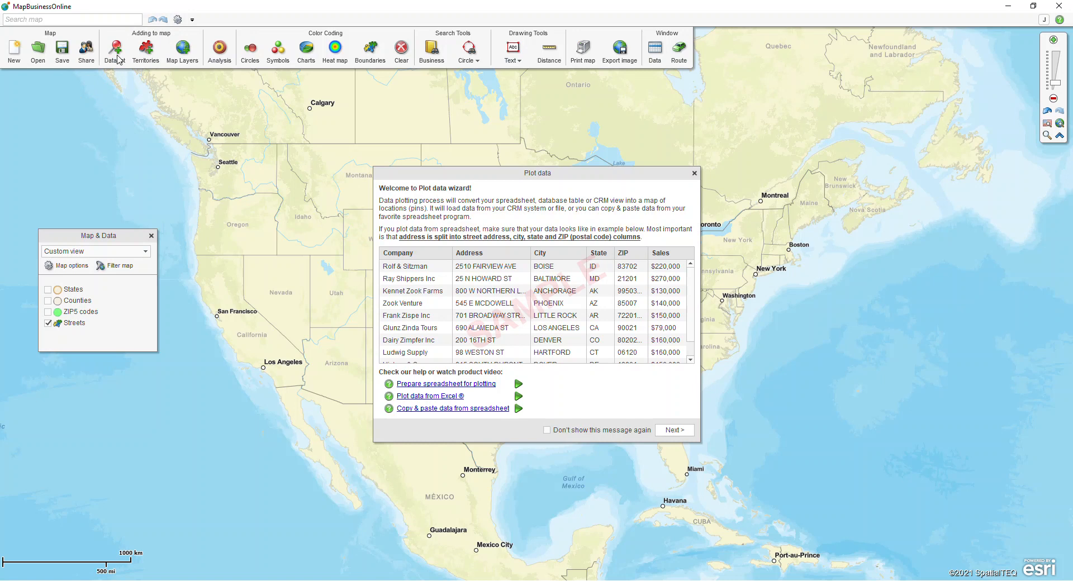
{"action": "mouse_move", "coordinate": [430, 261]}
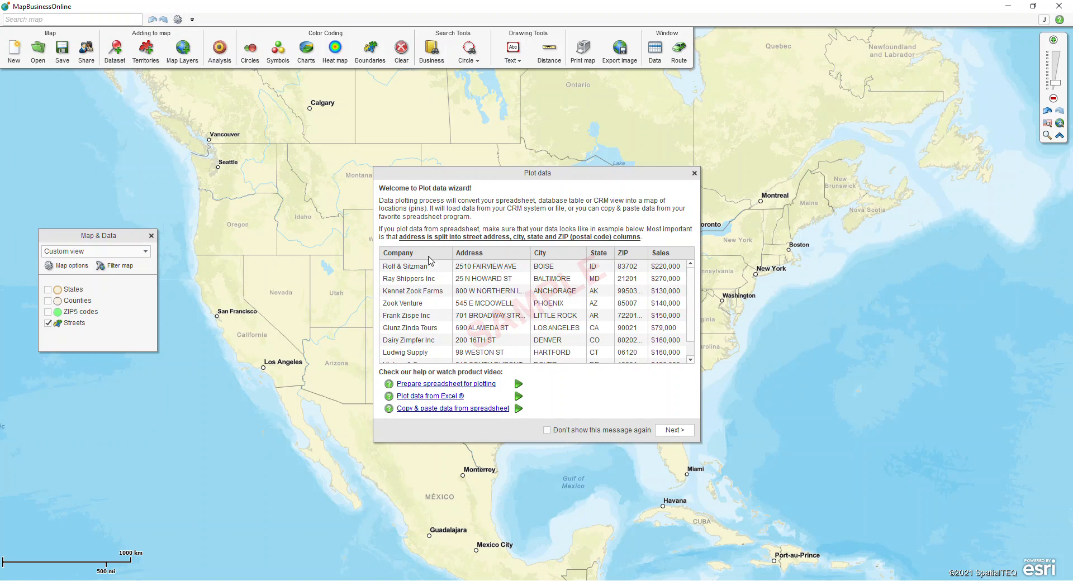
{"action": "mouse_move", "coordinate": [520, 292]}
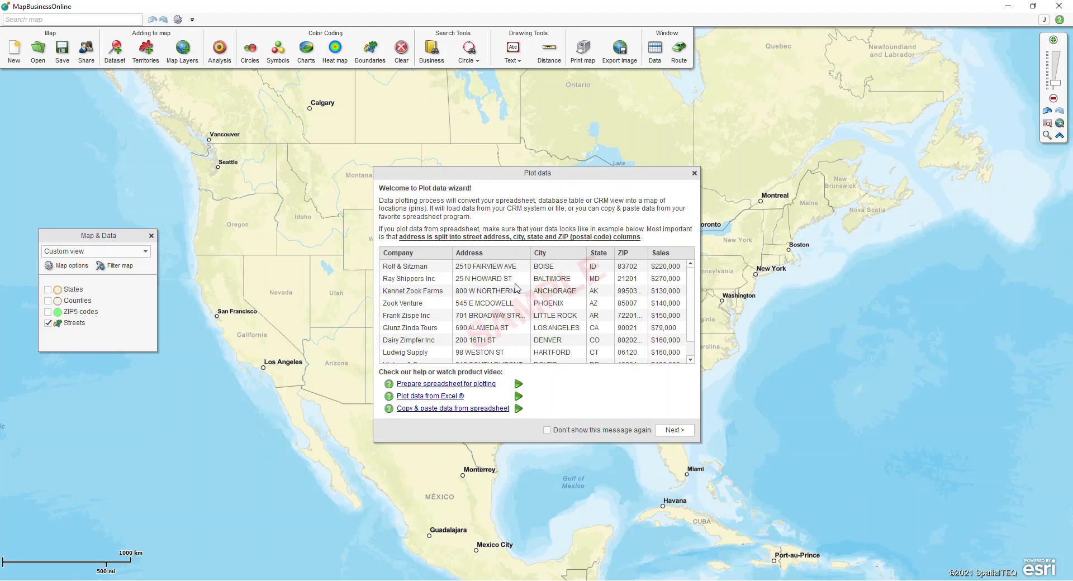
{"action": "mouse_move", "coordinate": [333, 406]}
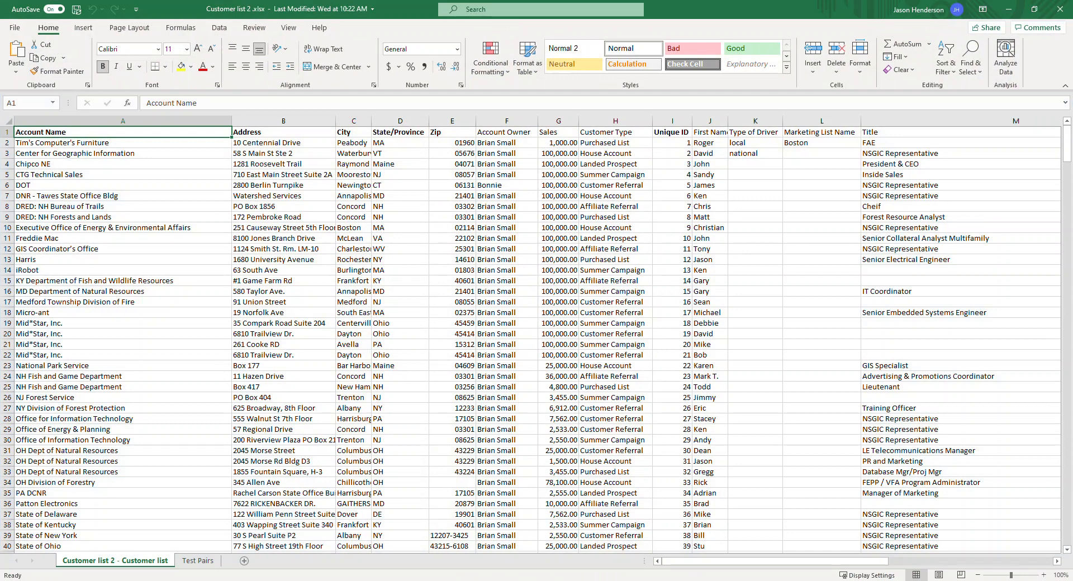
{"action": "mouse_move", "coordinate": [288, 238]}
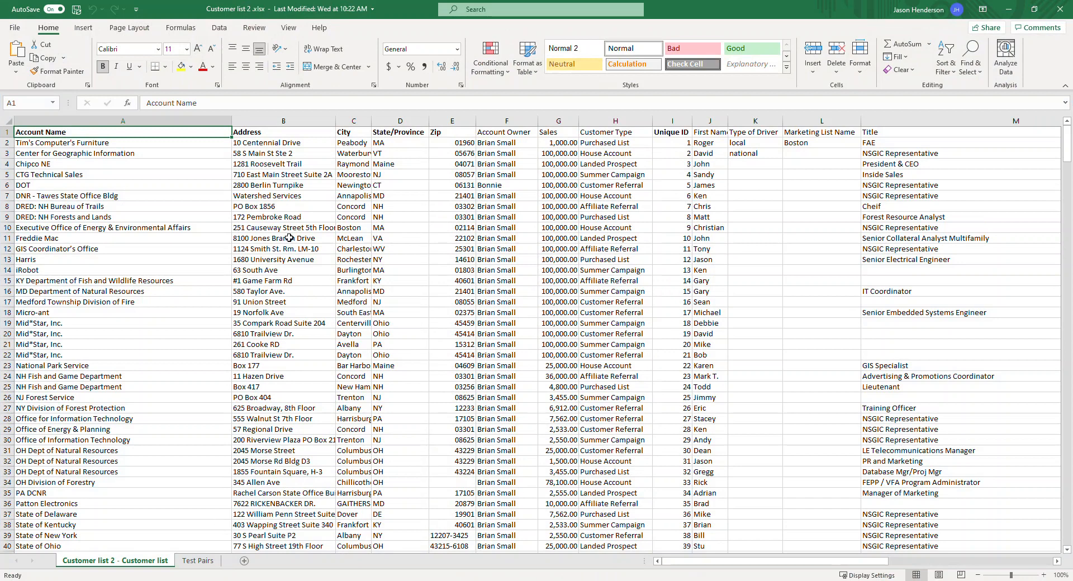
{"action": "left_click_drag", "start_coordinate": [283, 132], "coordinate": [451, 248]}
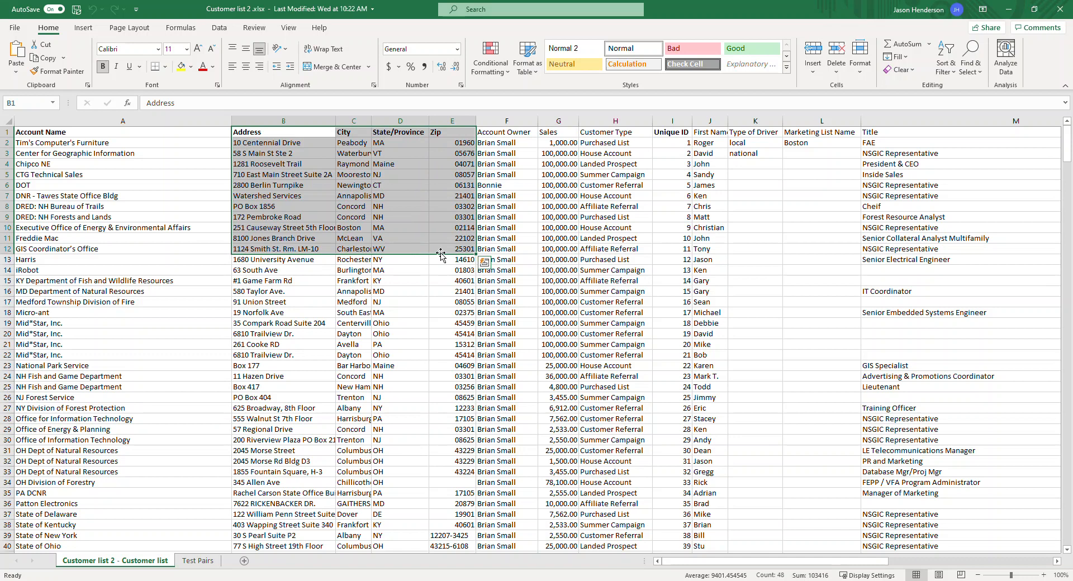
{"action": "left_click", "coordinate": [74, 132]}
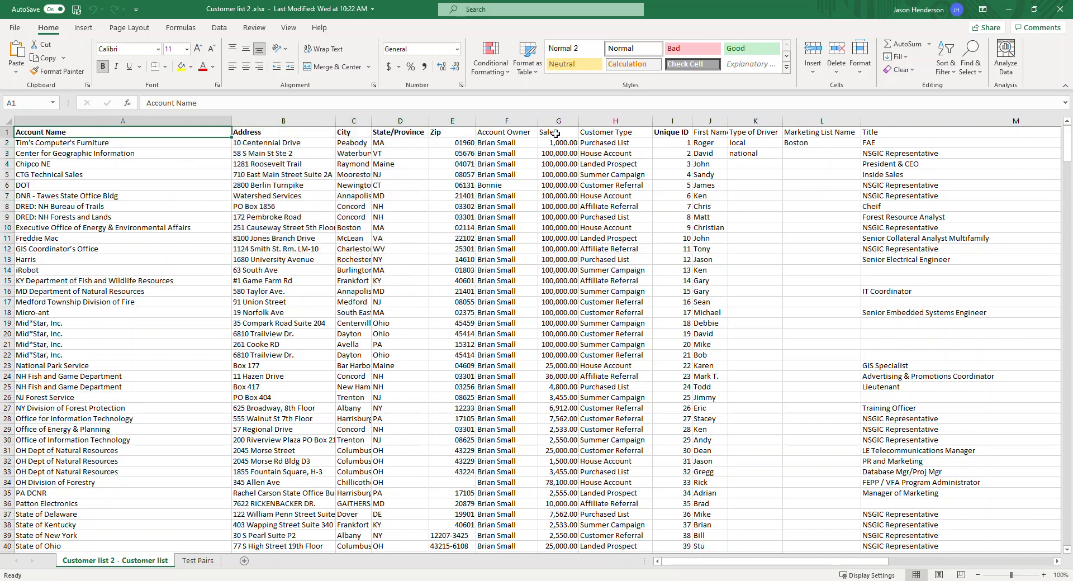
{"action": "left_click", "coordinate": [556, 132]}
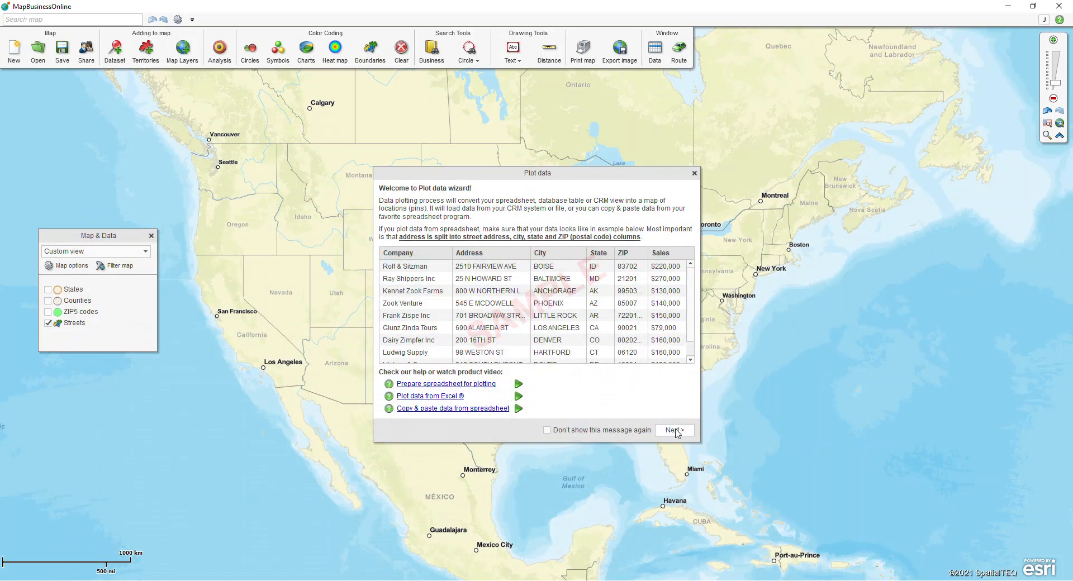
- Choose Customer list 2.xlsx from Desktop > sample data as the file to plot, dismissing the in-use warning
{"action": "left_click", "coordinate": [672, 431]}
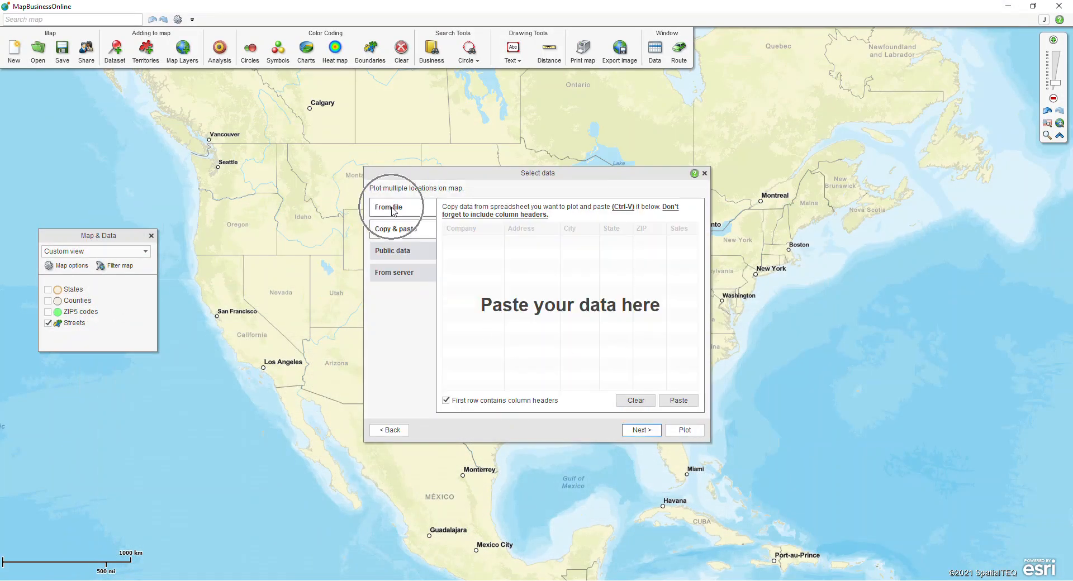
{"action": "left_click", "coordinate": [387, 207]}
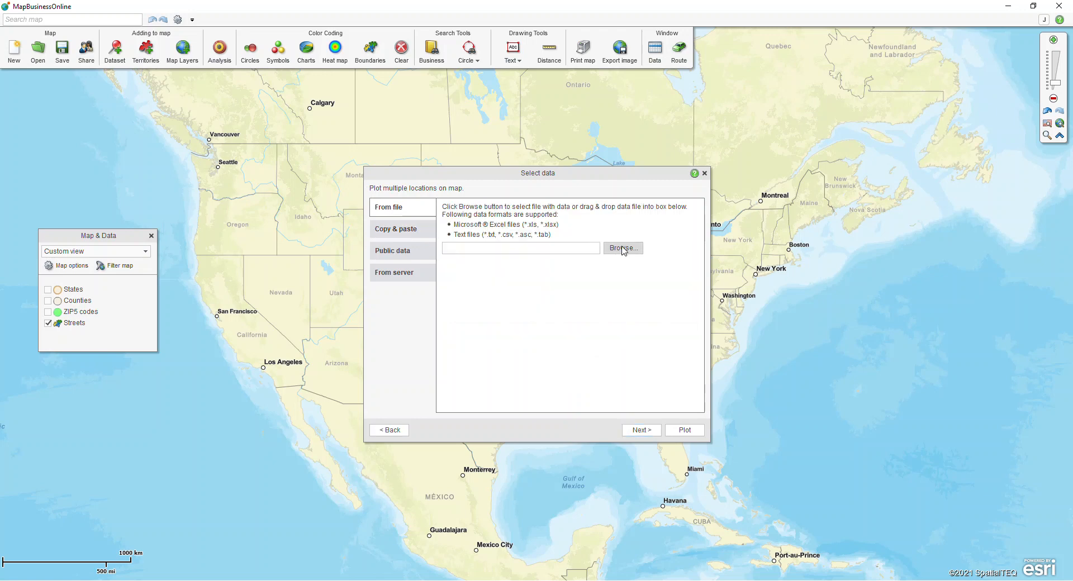
{"action": "left_click", "coordinate": [623, 248]}
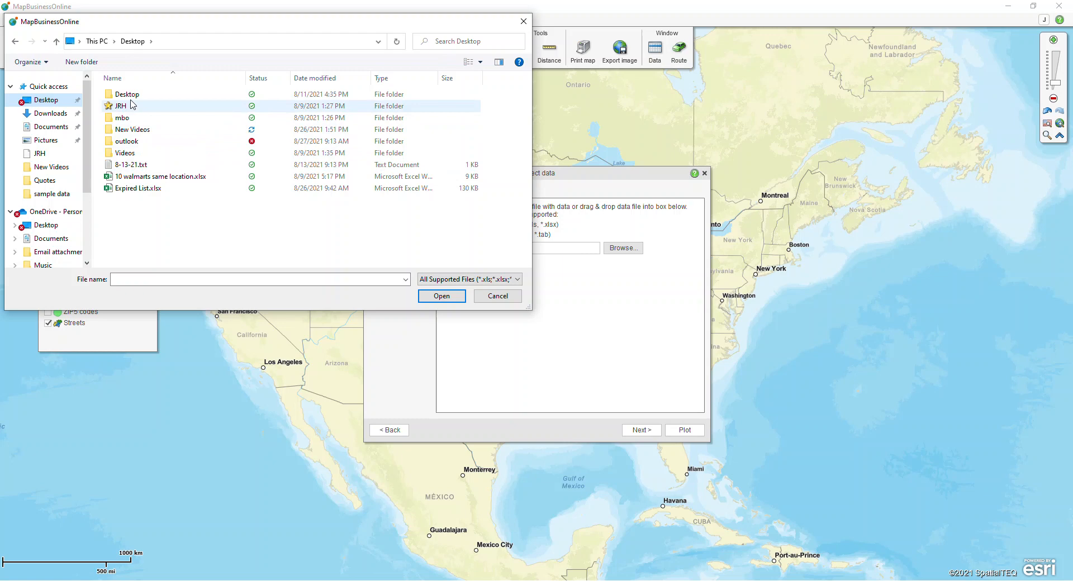
{"action": "double_click", "coordinate": [127, 94]}
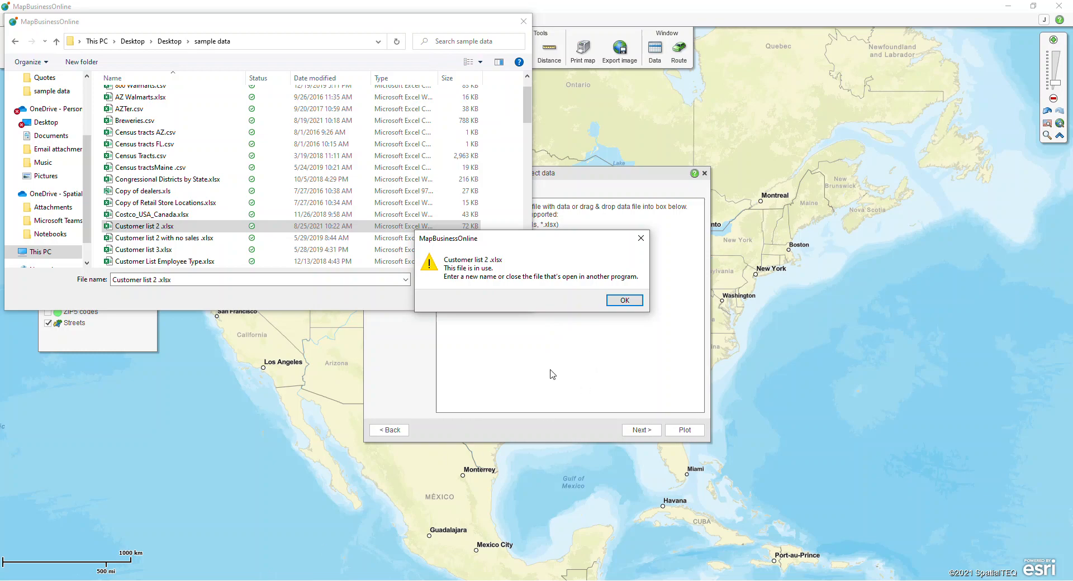
{"action": "left_click", "coordinate": [622, 299]}
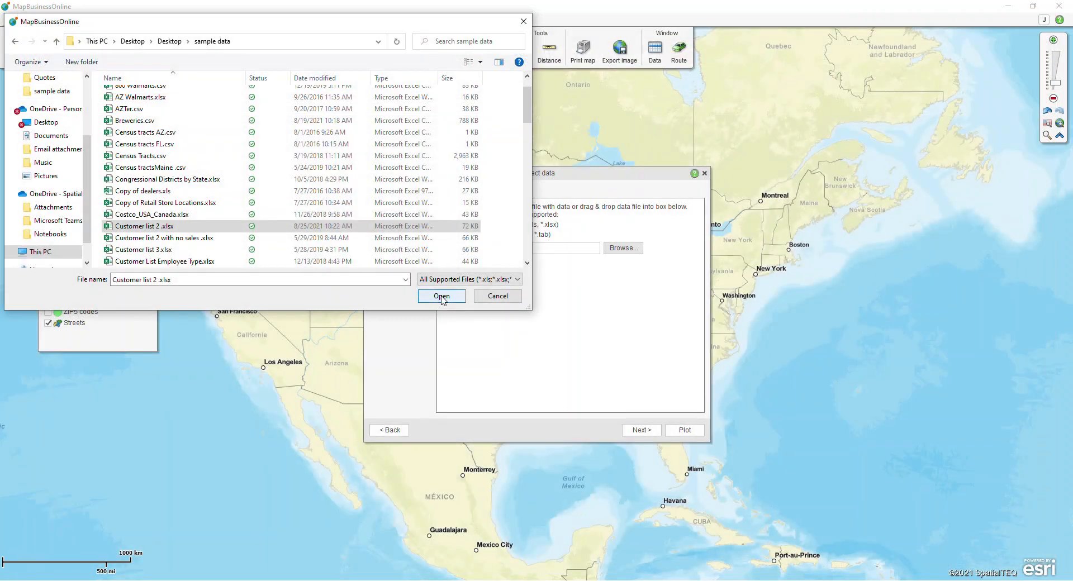
{"action": "left_click", "coordinate": [441, 296]}
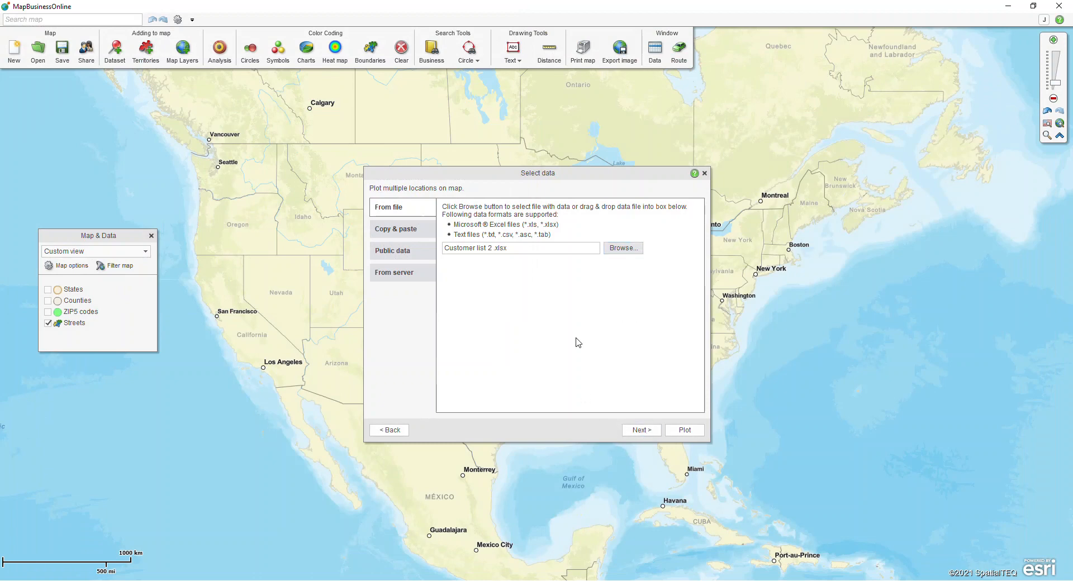
- Select the 'Customer list 2 - Customer list' worksheet and load its data
{"action": "left_click", "coordinate": [641, 431]}
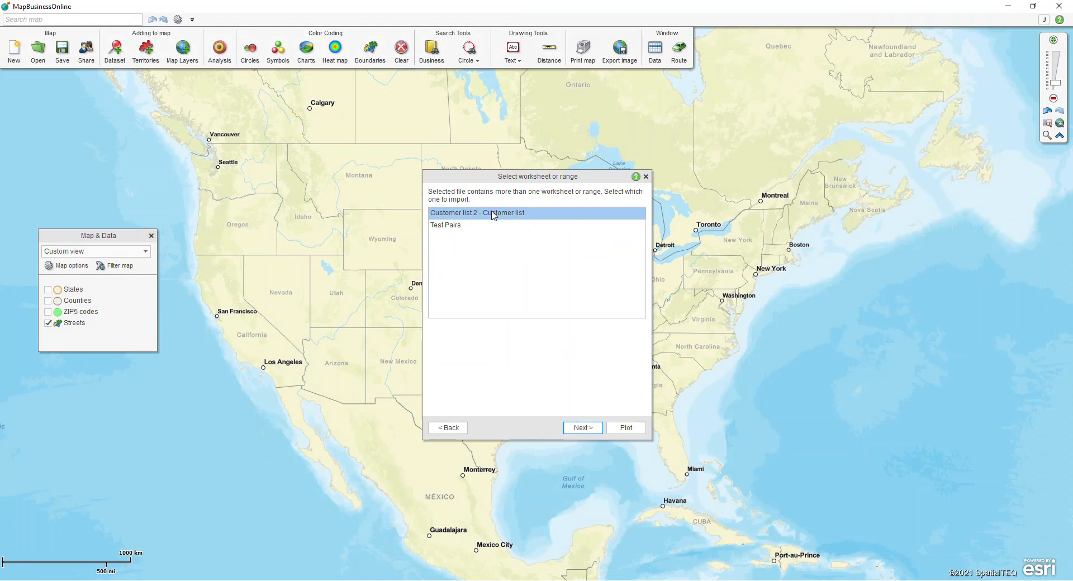
{"action": "left_click", "coordinate": [581, 427]}
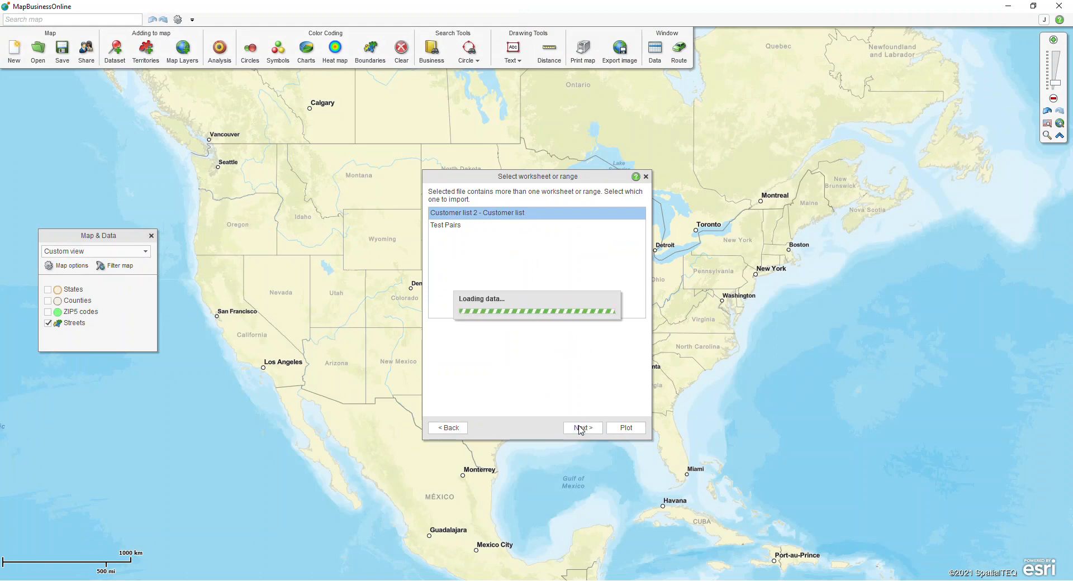
- Set Latitude and Longitude columns to <None> so customers plot by address, then continue
{"action": "left_click", "coordinate": [582, 427]}
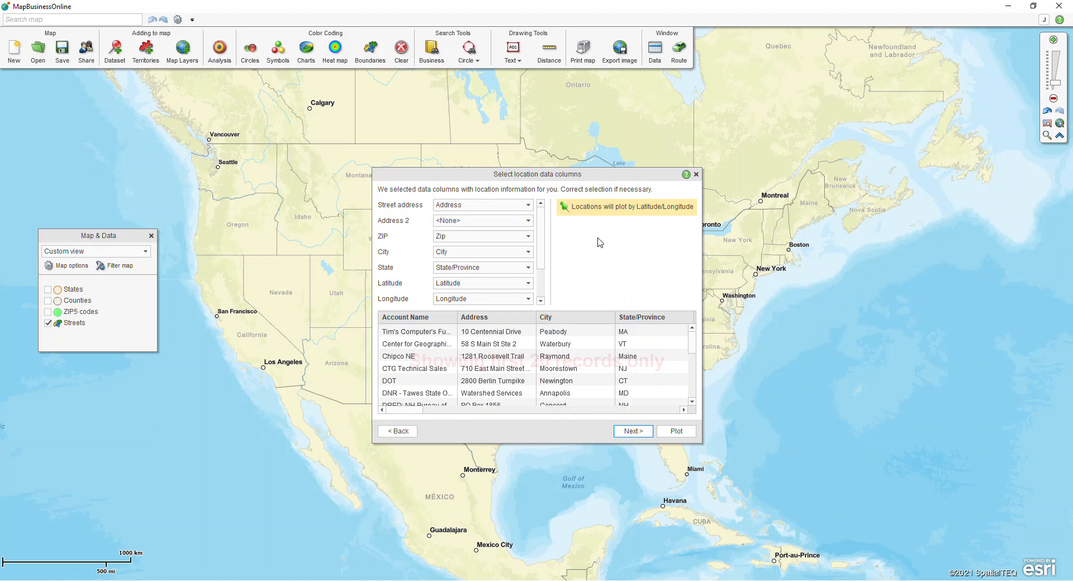
{"action": "mouse_move", "coordinate": [482, 353]}
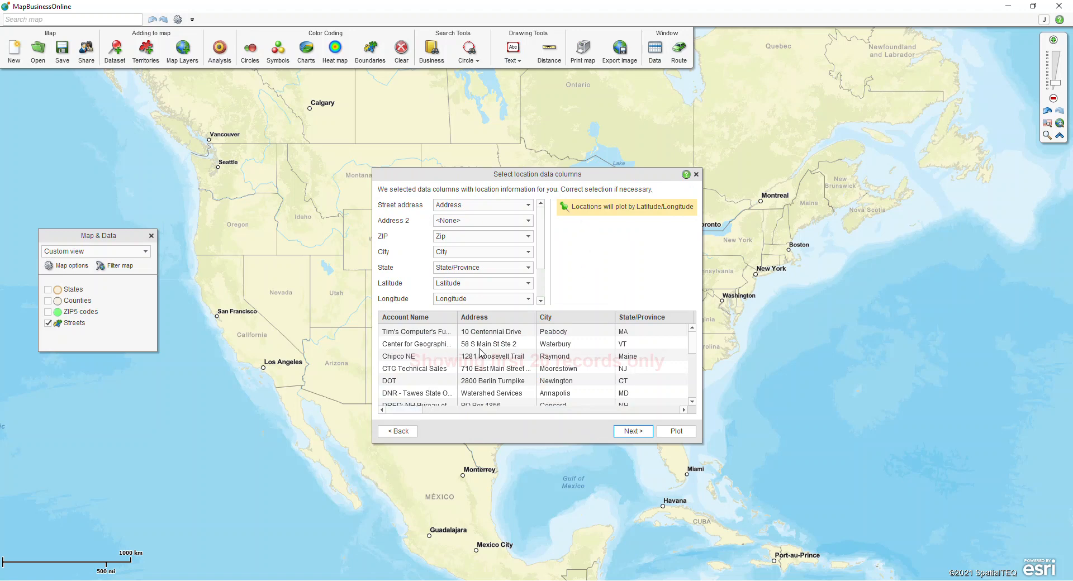
{"action": "mouse_move", "coordinate": [549, 326]}
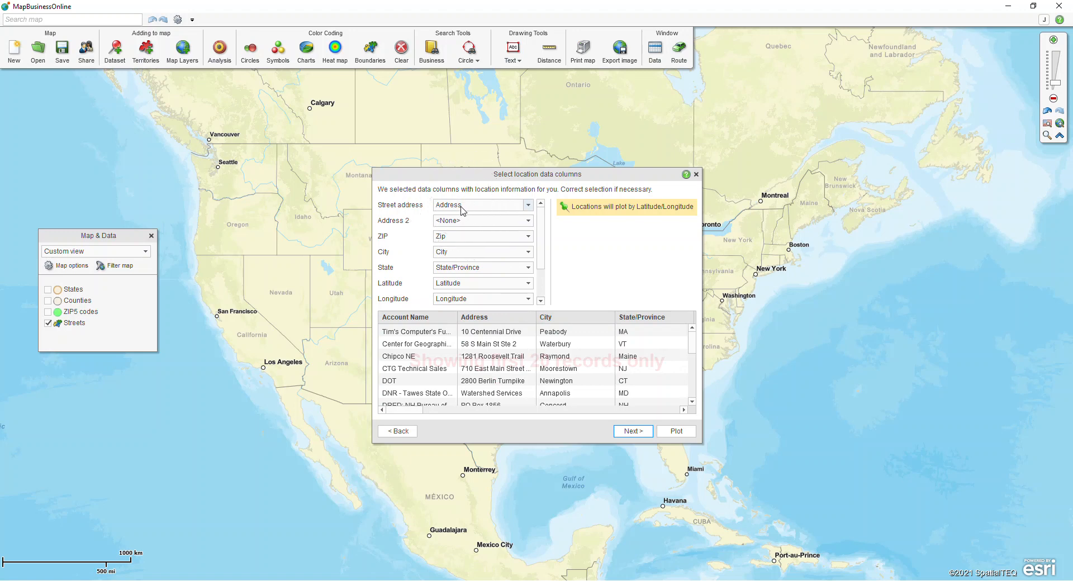
{"action": "mouse_move", "coordinate": [405, 418]}
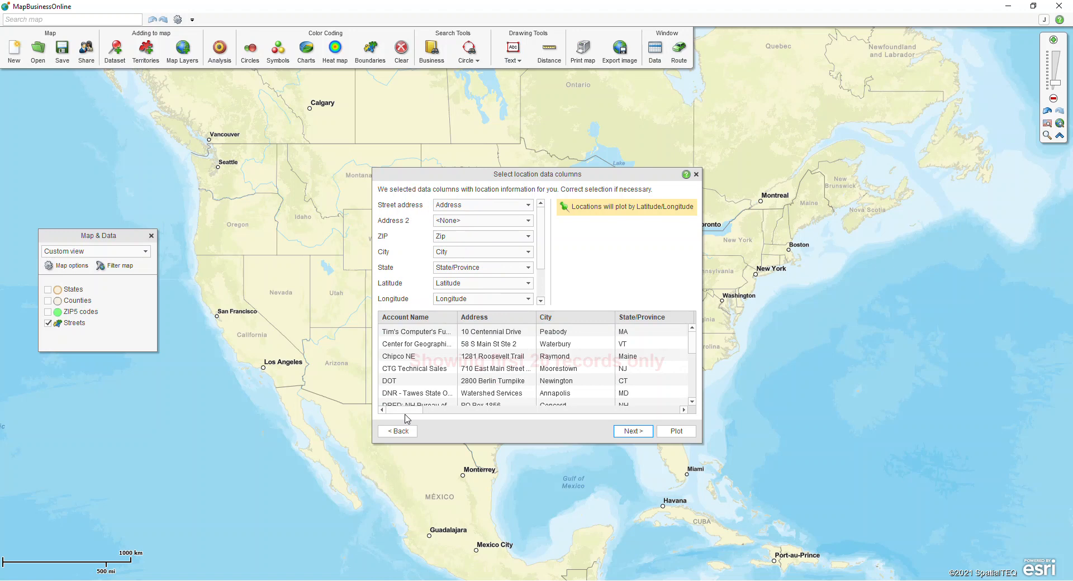
{"action": "left_click", "coordinate": [527, 204]}
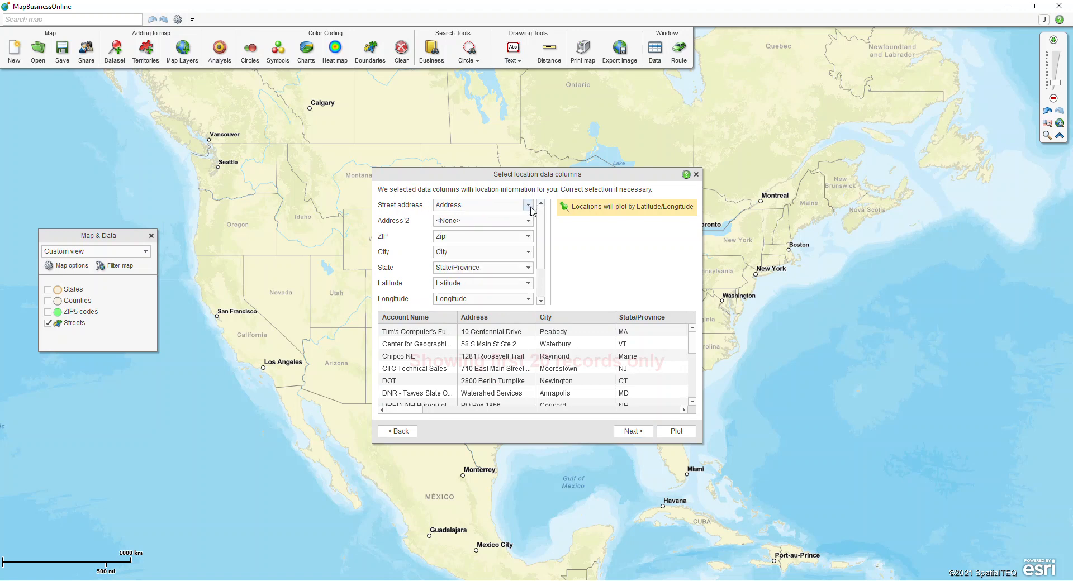
{"action": "mouse_move", "coordinate": [540, 234]}
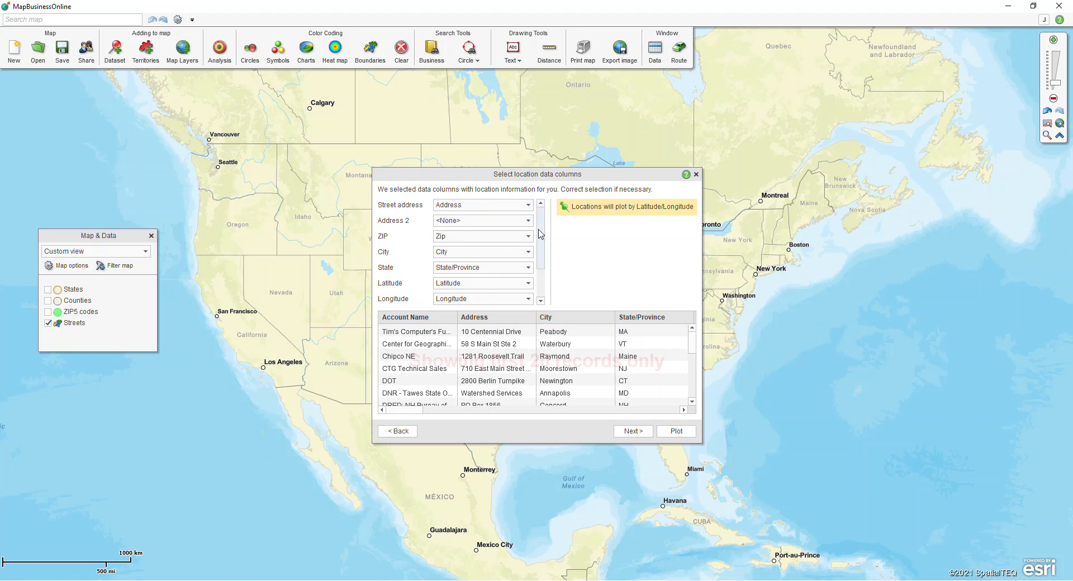
{"action": "left_click", "coordinate": [527, 260]}
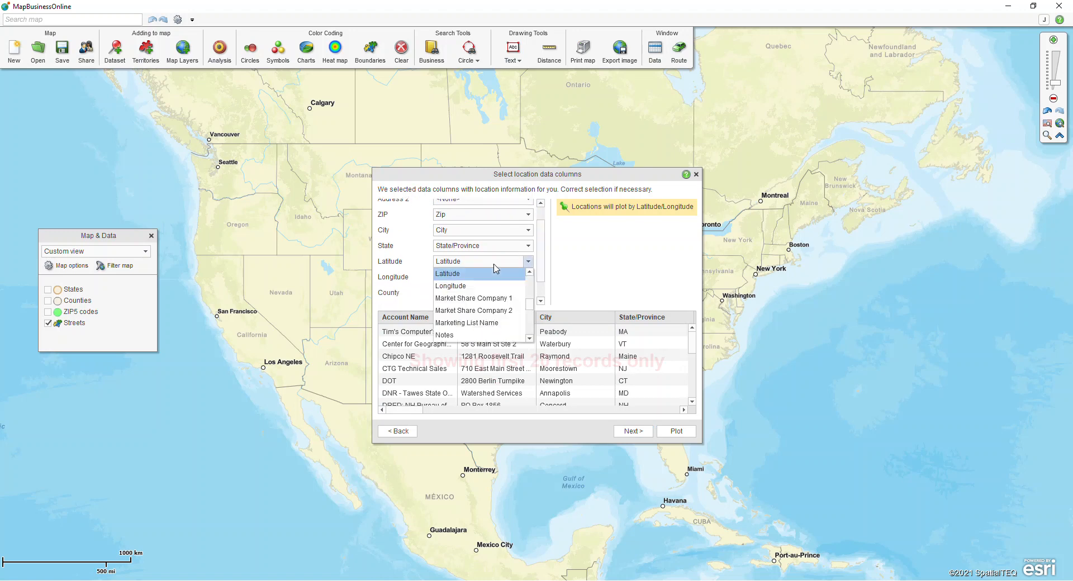
{"action": "left_click", "coordinate": [450, 273]}
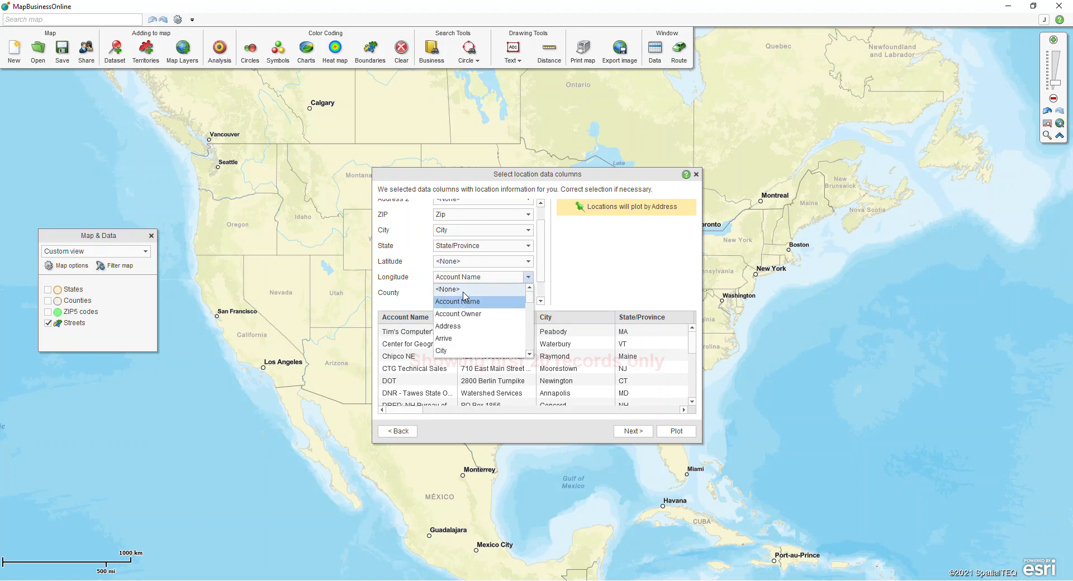
{"action": "left_click", "coordinate": [631, 431]}
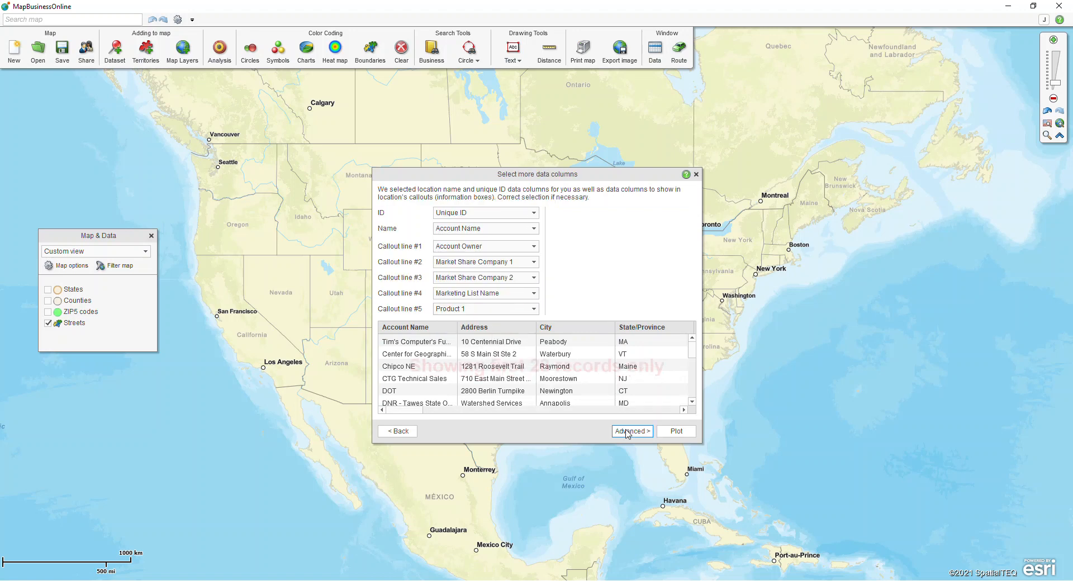
{"action": "mouse_move", "coordinate": [597, 255]}
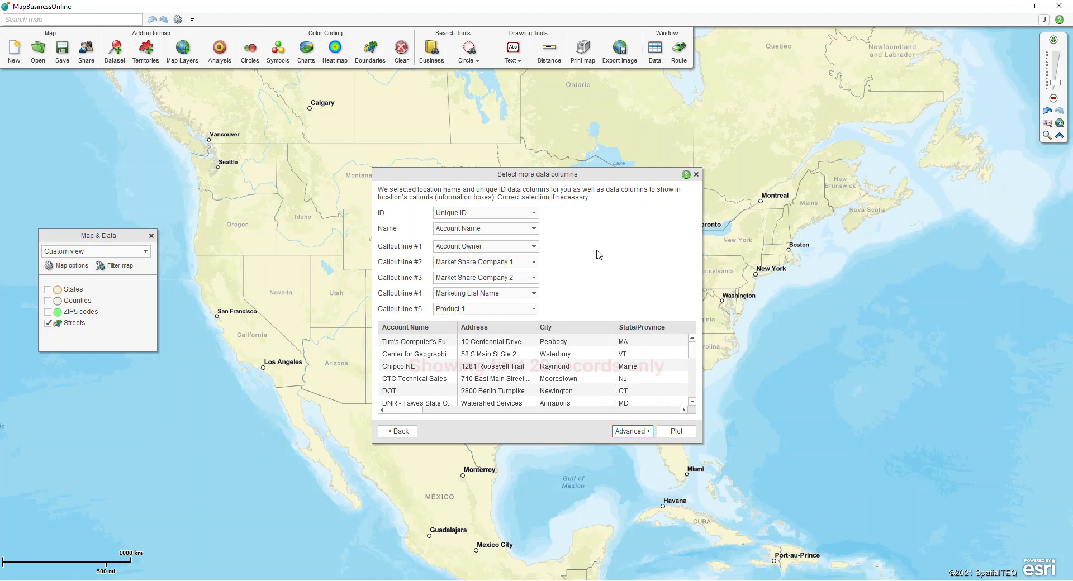
{"action": "mouse_move", "coordinate": [501, 236]}
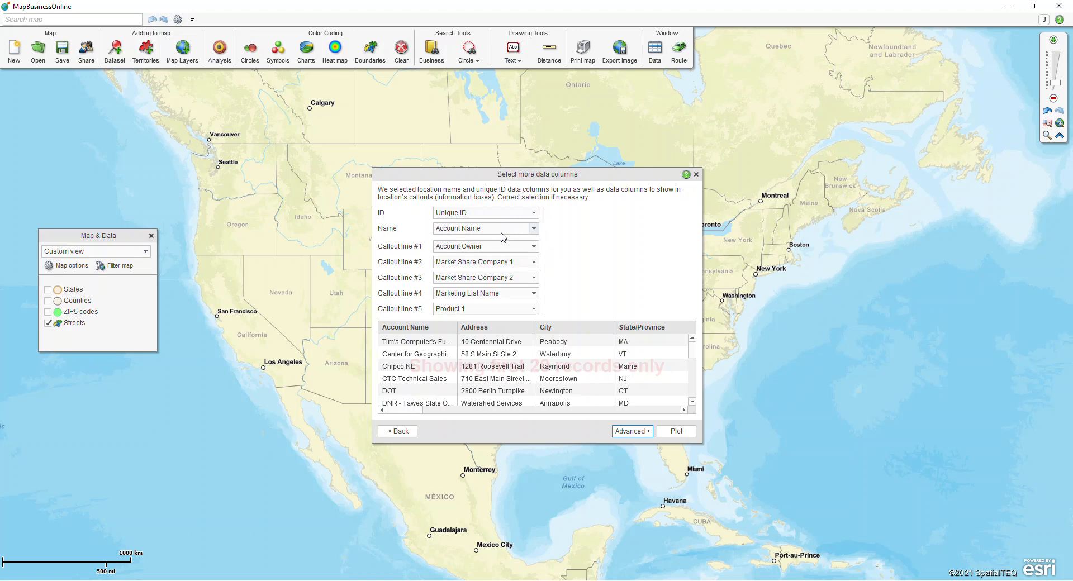
{"action": "mouse_move", "coordinate": [475, 219]}
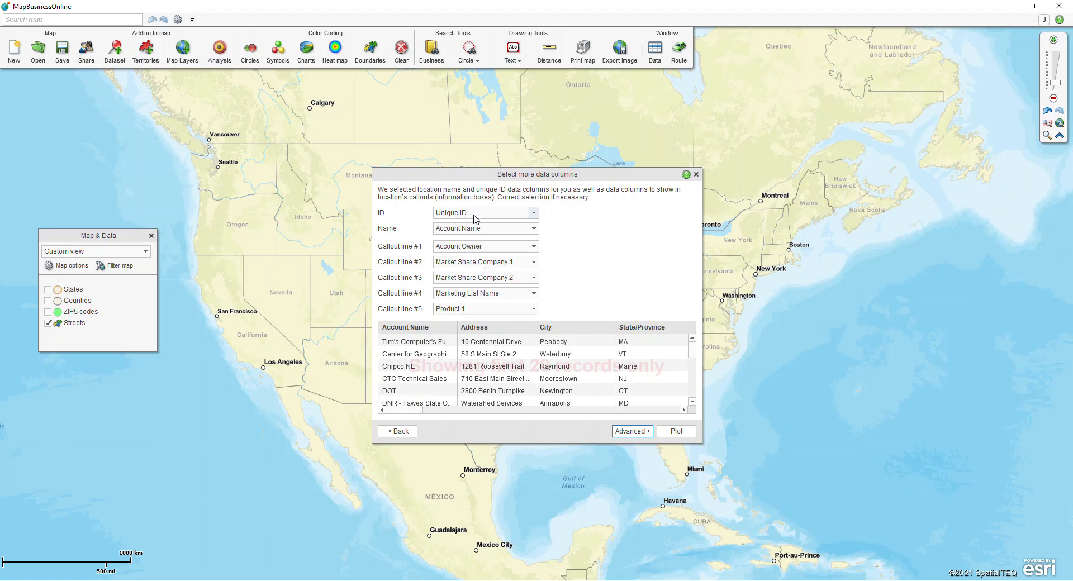
{"action": "mouse_move", "coordinate": [463, 262]}
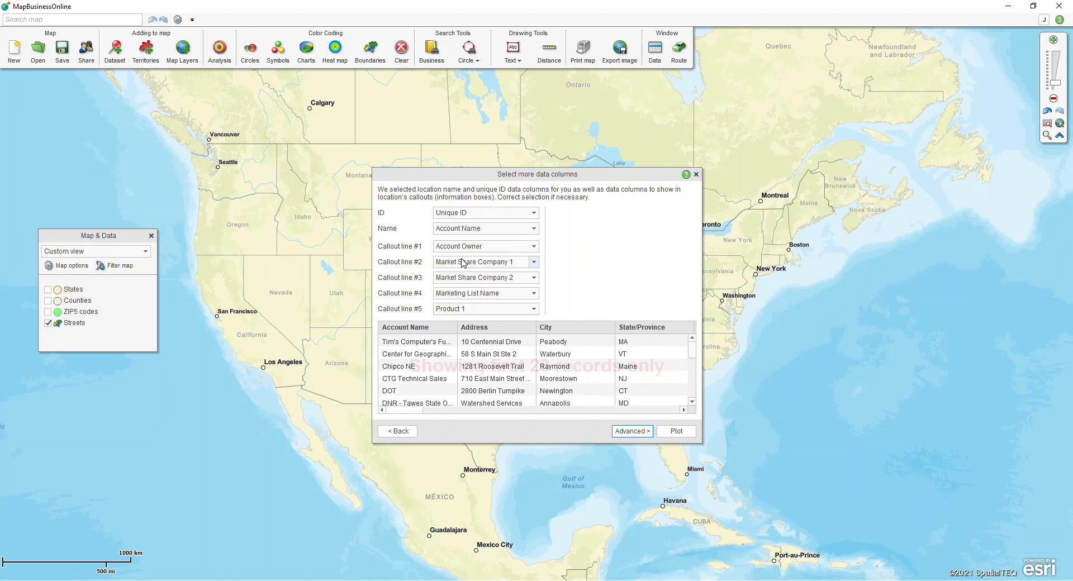
- Set callout line #2 to Sales, clear the remaining lines, and go to Advanced settings
{"action": "left_click", "coordinate": [533, 261]}
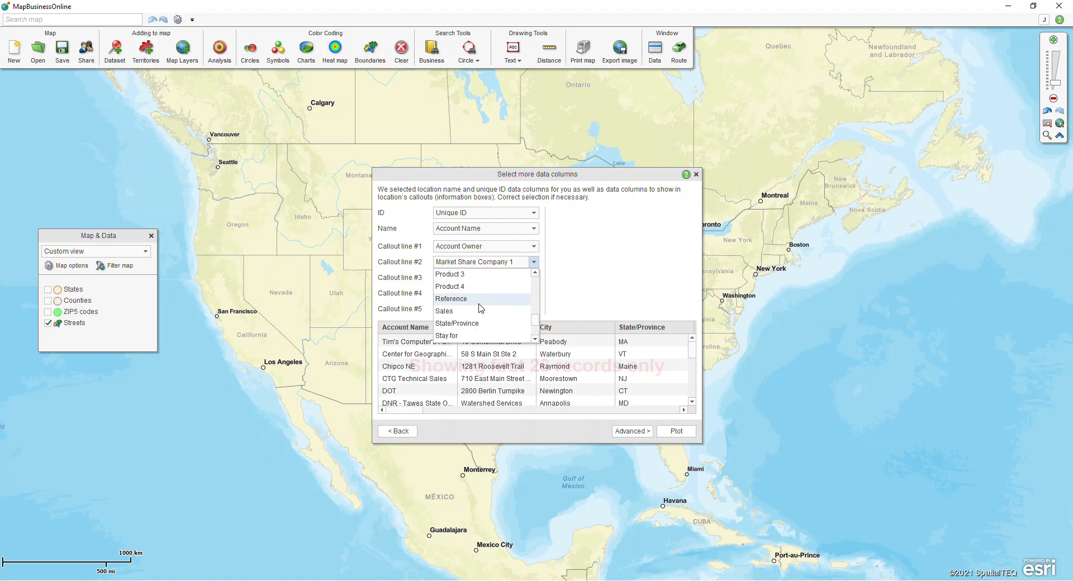
{"action": "left_click", "coordinate": [444, 311]}
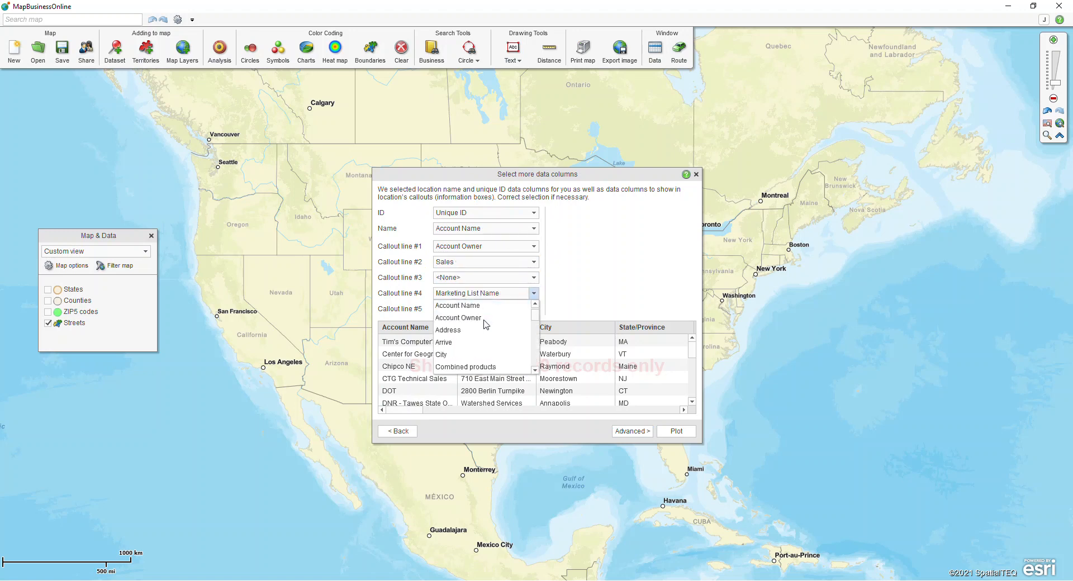
{"action": "left_click", "coordinate": [447, 330]}
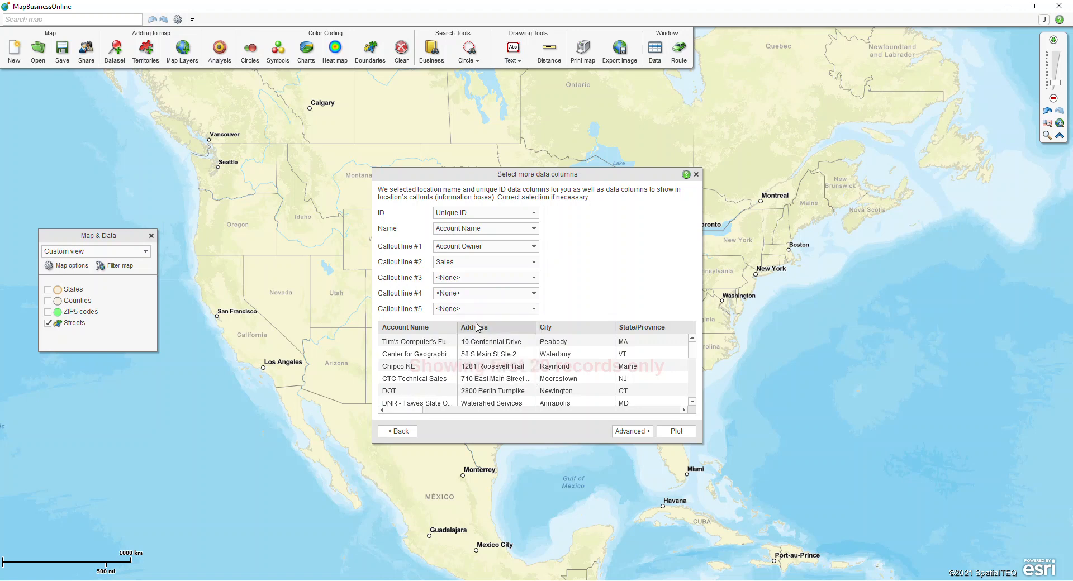
{"action": "mouse_move", "coordinate": [480, 260]}
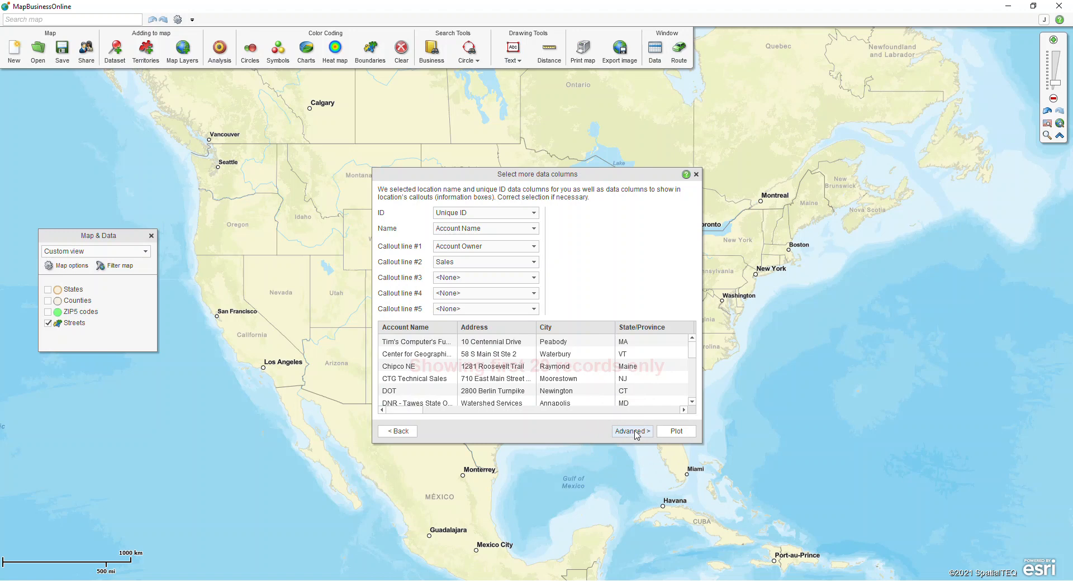
{"action": "left_click", "coordinate": [631, 431]}
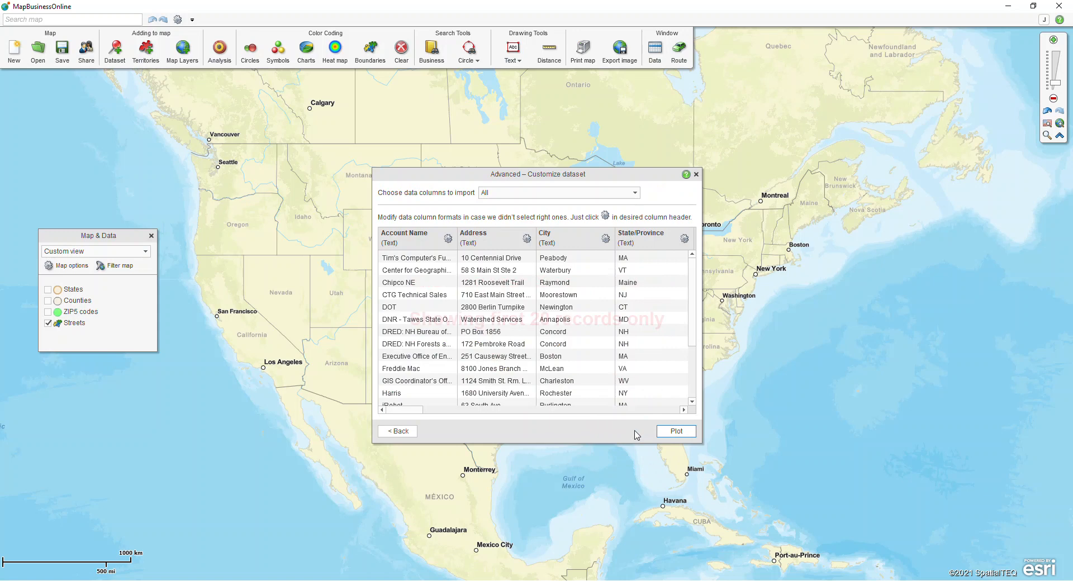
{"action": "mouse_move", "coordinate": [501, 428]}
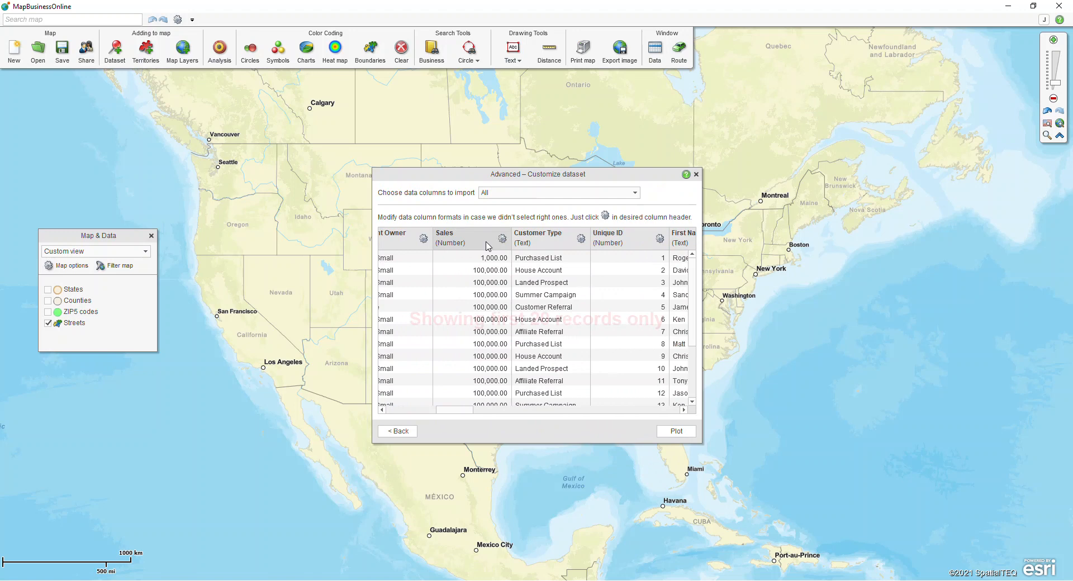
{"action": "mouse_move", "coordinate": [502, 239]}
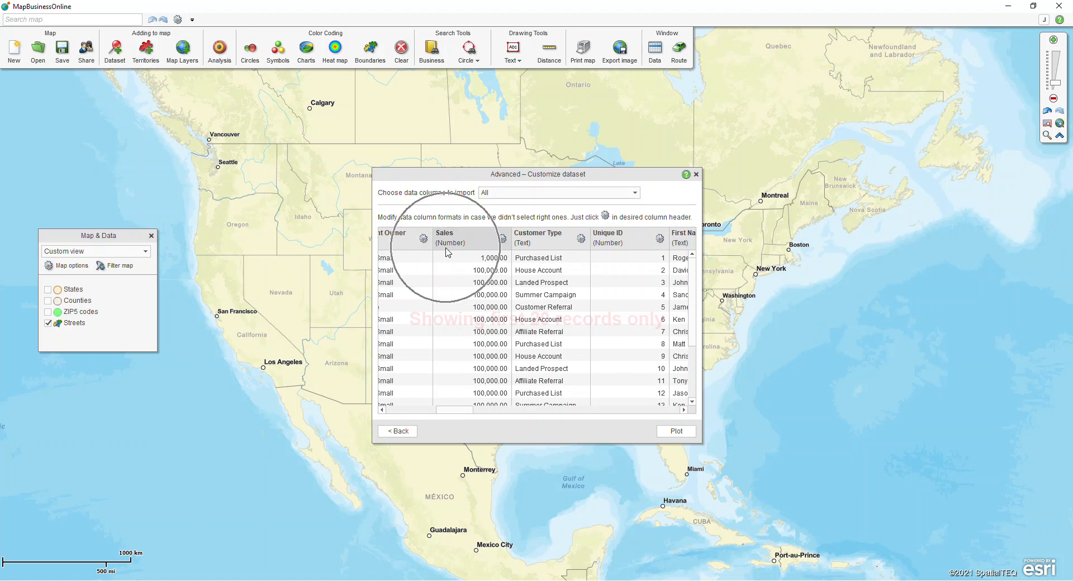
- Keep the Sales column formatted as Number, save it, and plot the customer list
{"action": "left_click", "coordinate": [502, 239]}
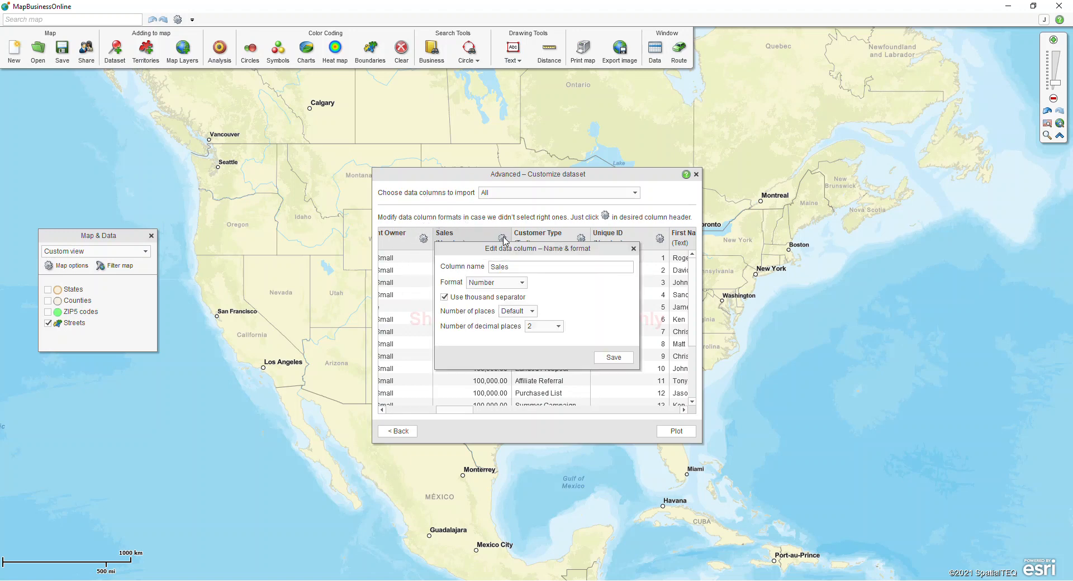
{"action": "left_click", "coordinate": [522, 282]}
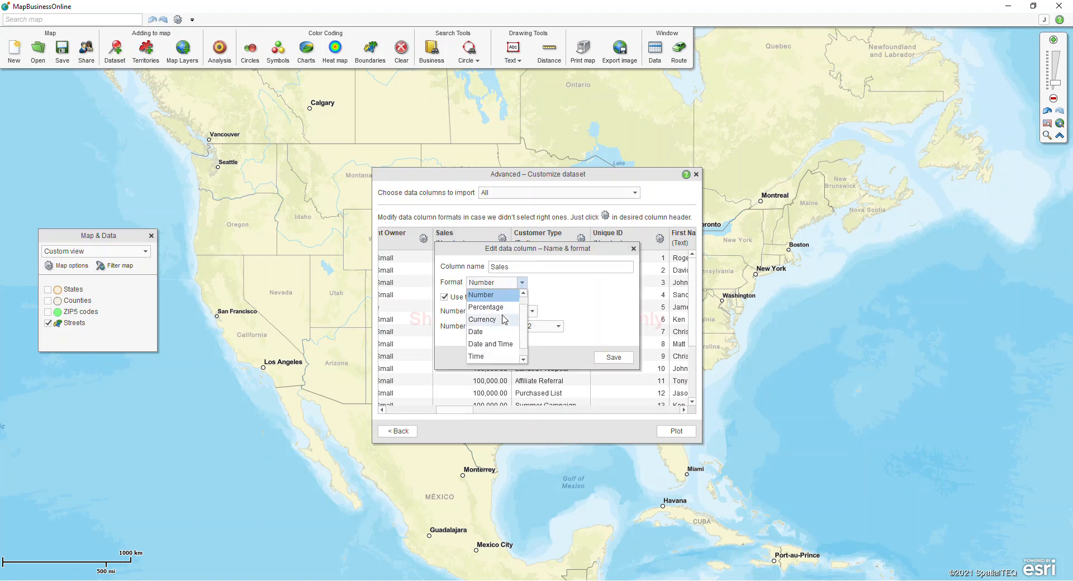
{"action": "left_click", "coordinate": [481, 295]}
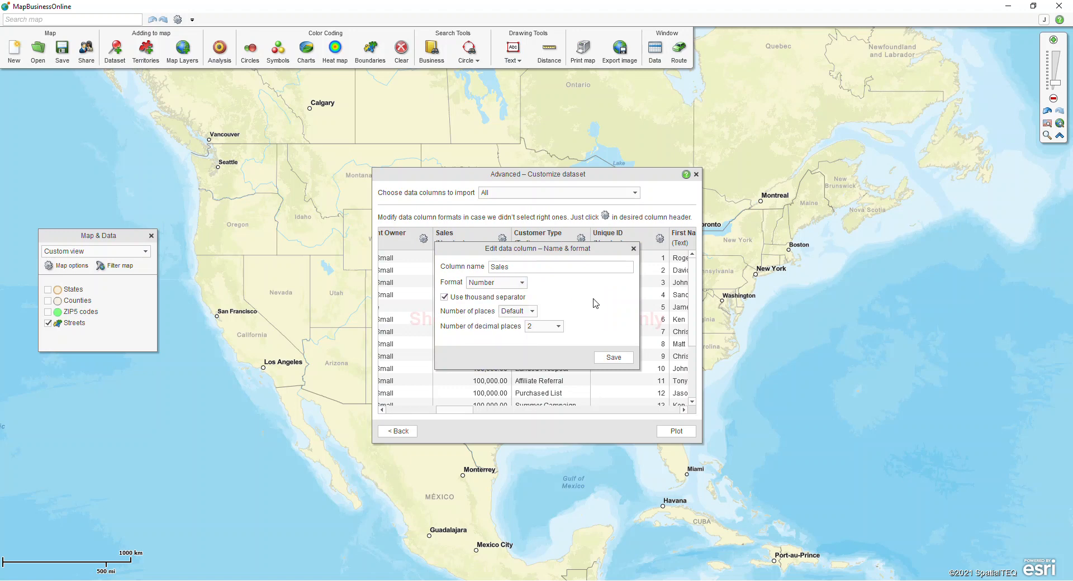
{"action": "left_click", "coordinate": [613, 356]}
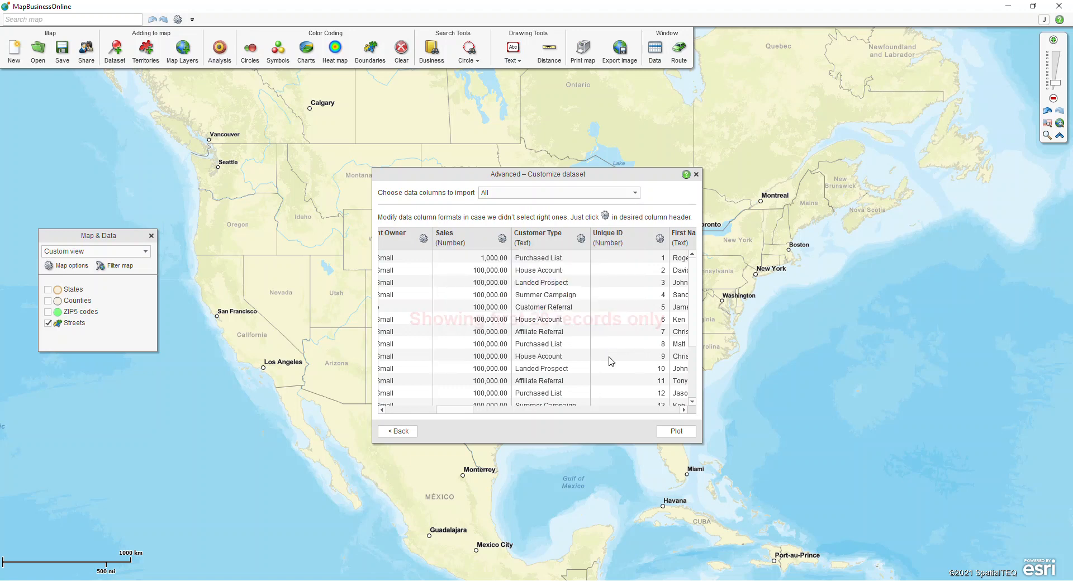
{"action": "mouse_move", "coordinate": [676, 432]}
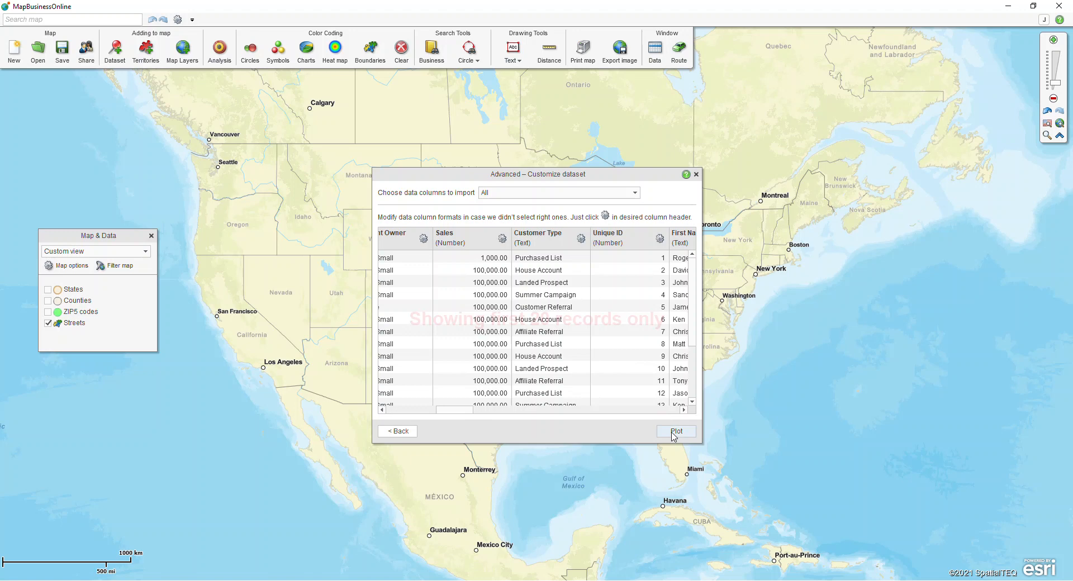
{"action": "left_click", "coordinate": [677, 431]}
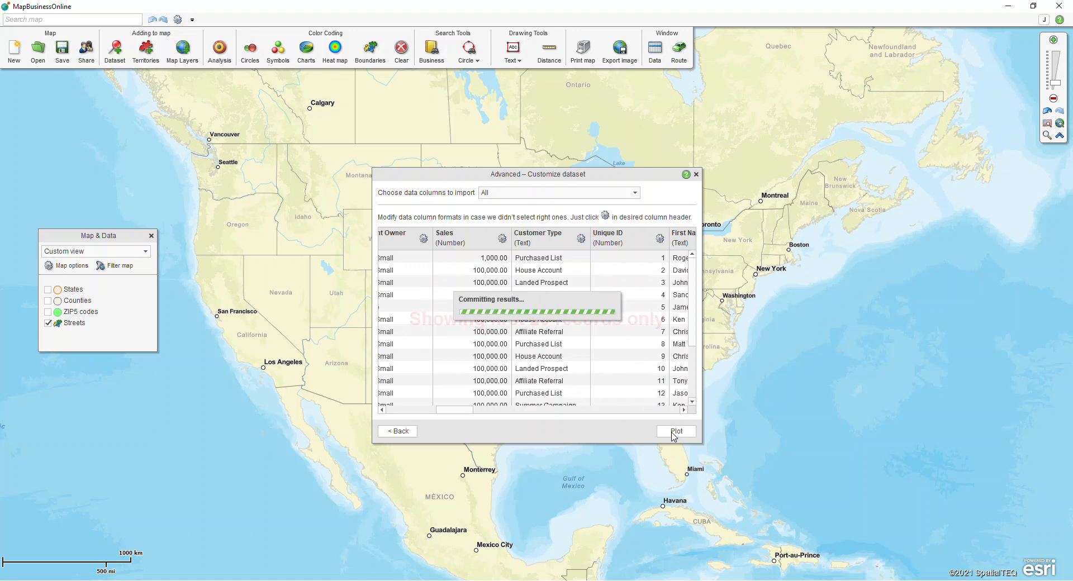
- Dismiss the plotting results and color-code prompt, leaving the customer data table shown
{"action": "left_click", "coordinate": [676, 432]}
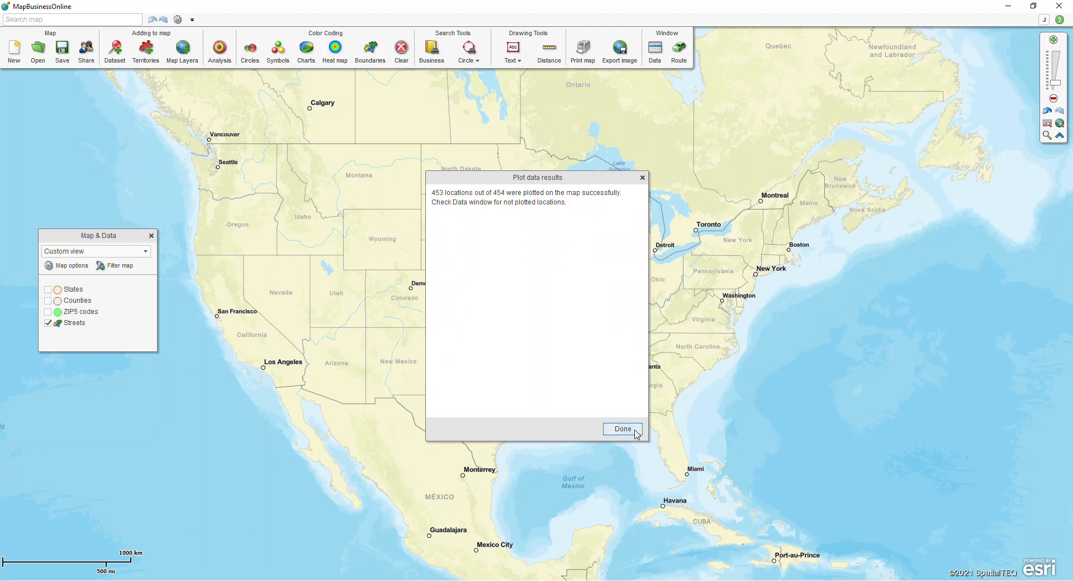
{"action": "left_click", "coordinate": [621, 429]}
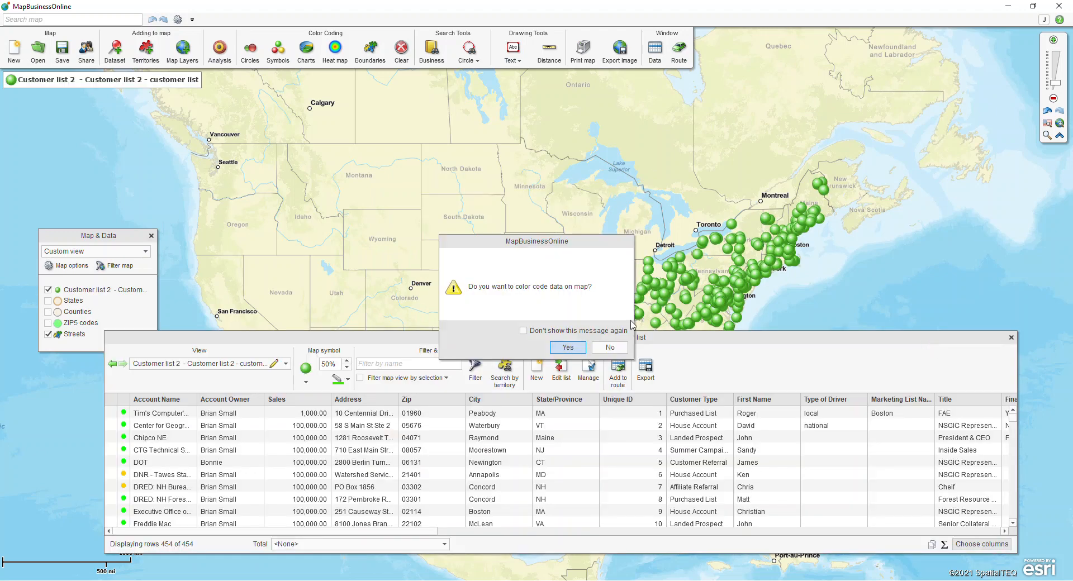
{"action": "mouse_move", "coordinate": [499, 470]}
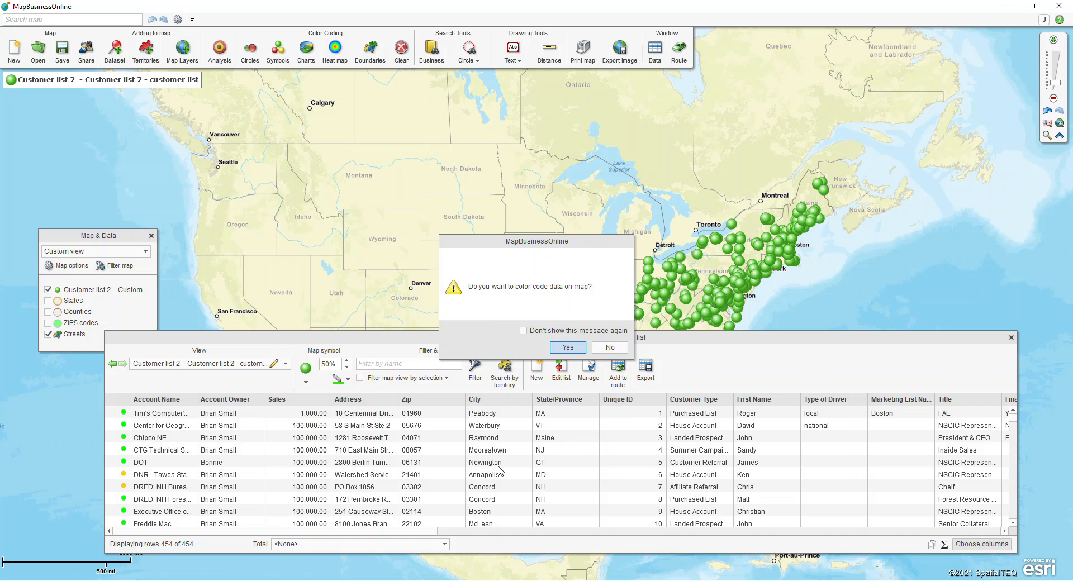
{"action": "mouse_move", "coordinate": [551, 305]}
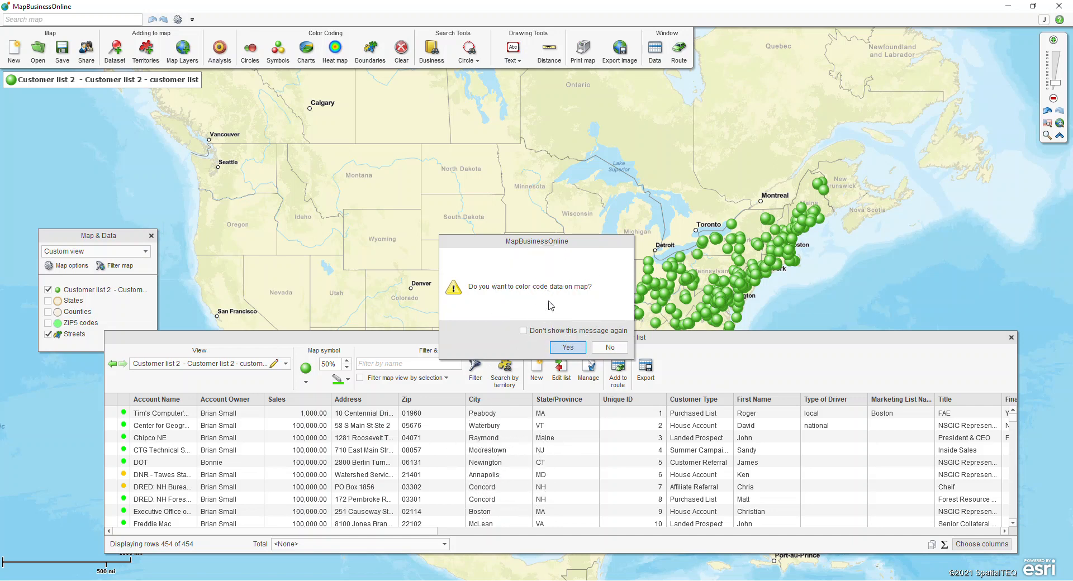
{"action": "mouse_move", "coordinate": [602, 342]}
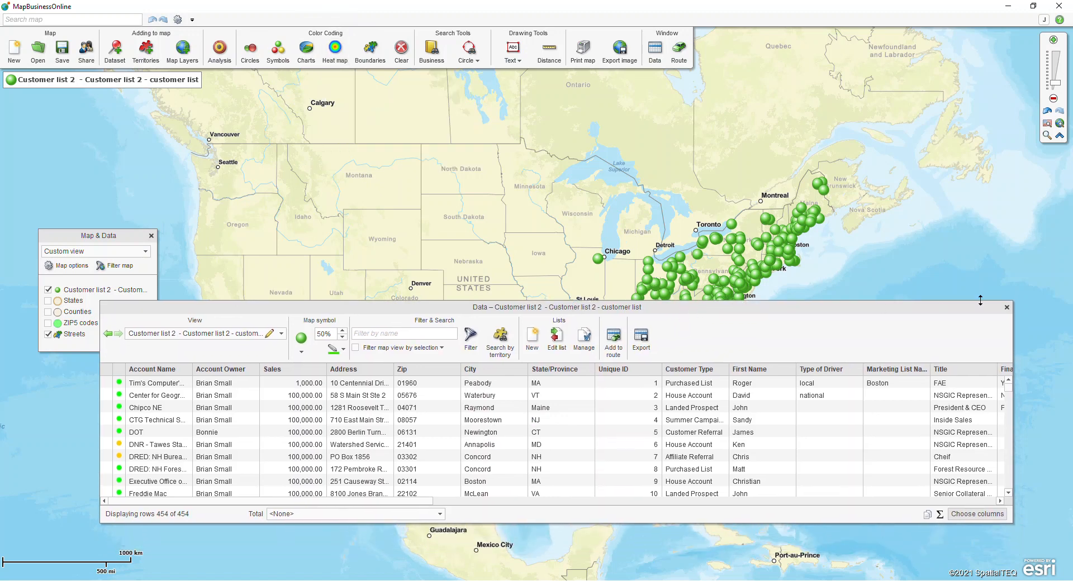
{"action": "left_click", "coordinate": [654, 48]}
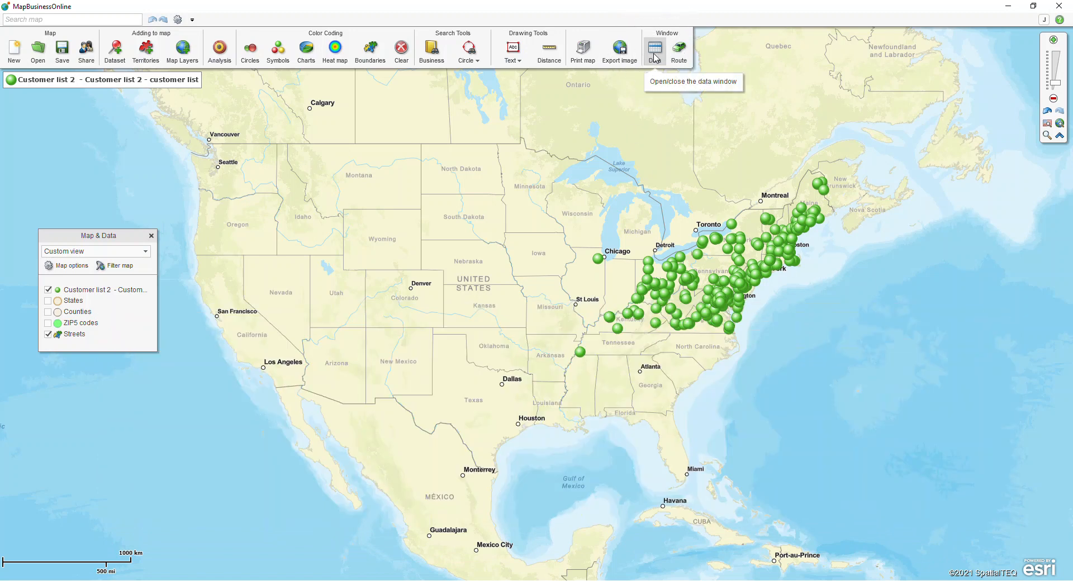
{"action": "left_click", "coordinate": [654, 48]}
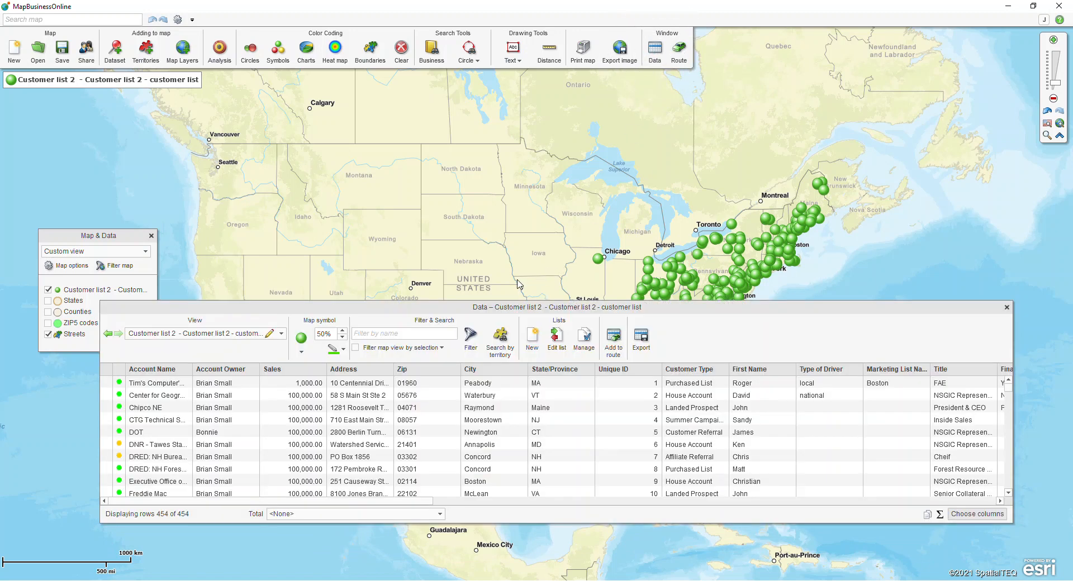
{"action": "mouse_move", "coordinate": [470, 338]}
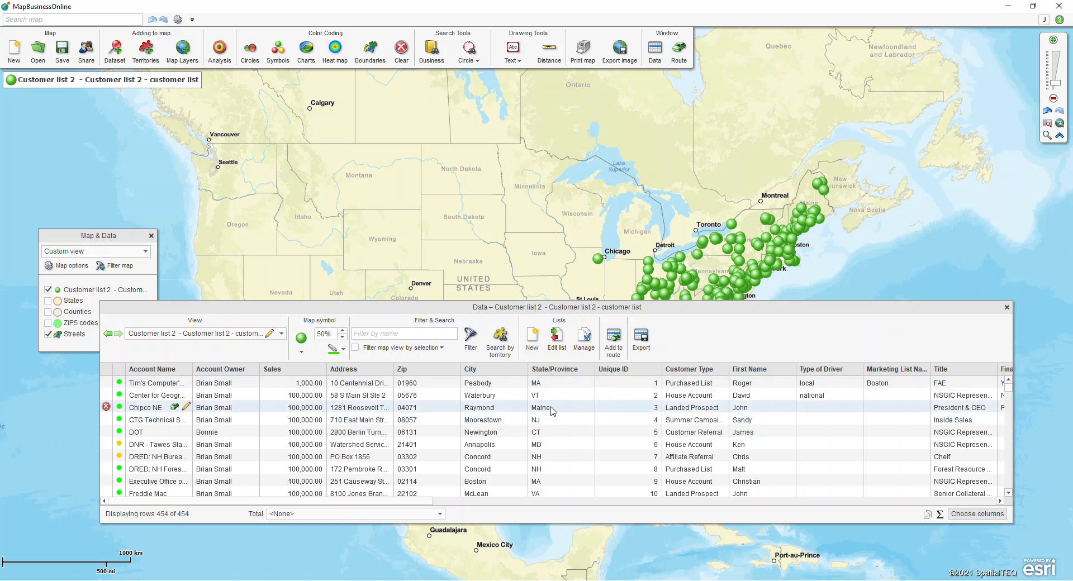
{"action": "mouse_move", "coordinate": [641, 340]}
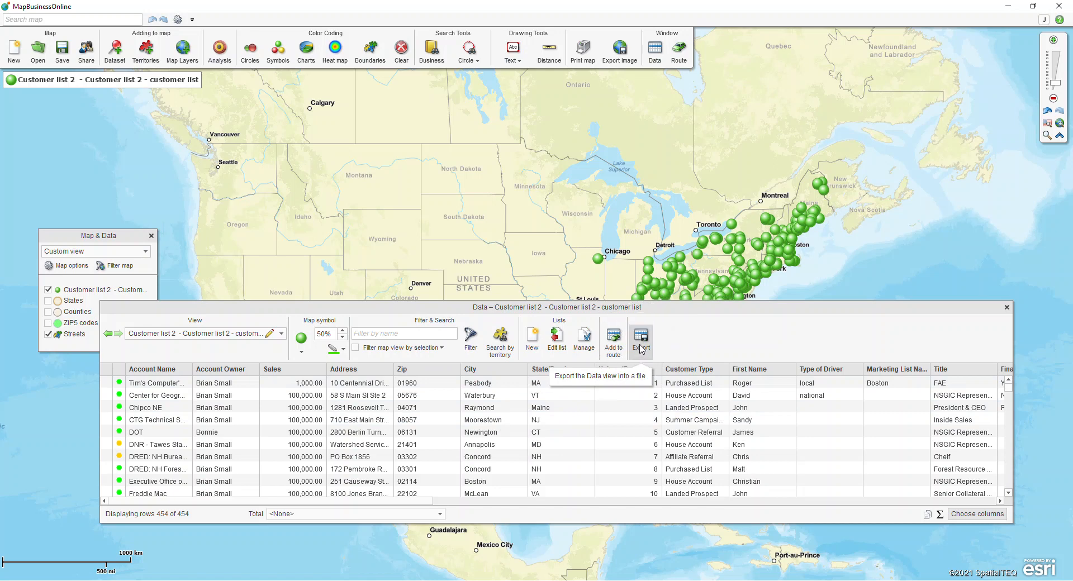
{"action": "mouse_move", "coordinate": [345, 342]}
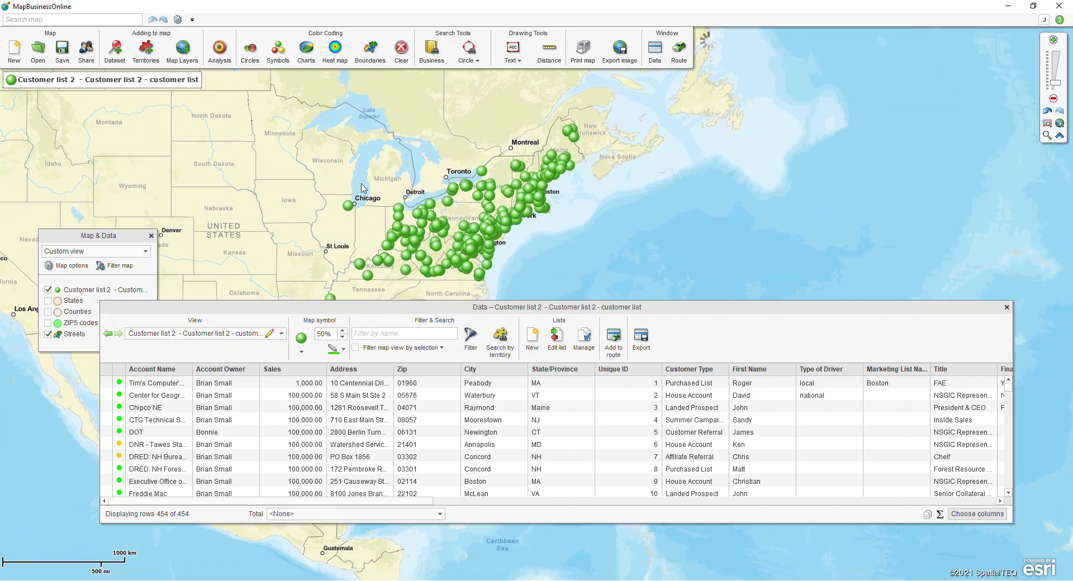
{"action": "mouse_move", "coordinate": [342, 341]}
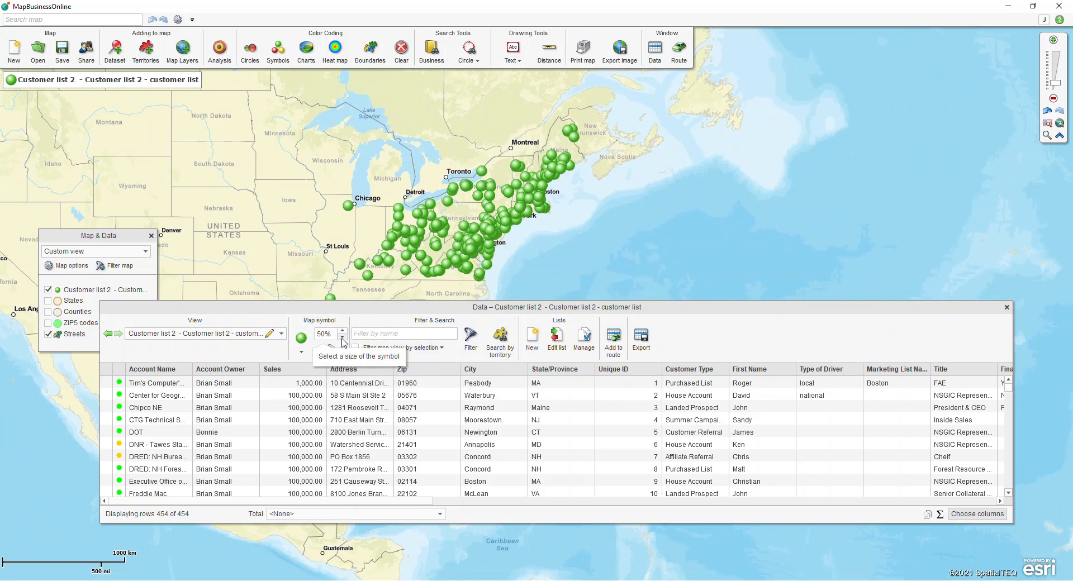
- Shrink customer symbols to 40% and pick a dark red symbol from the gallery
{"action": "left_click", "coordinate": [342, 337]}
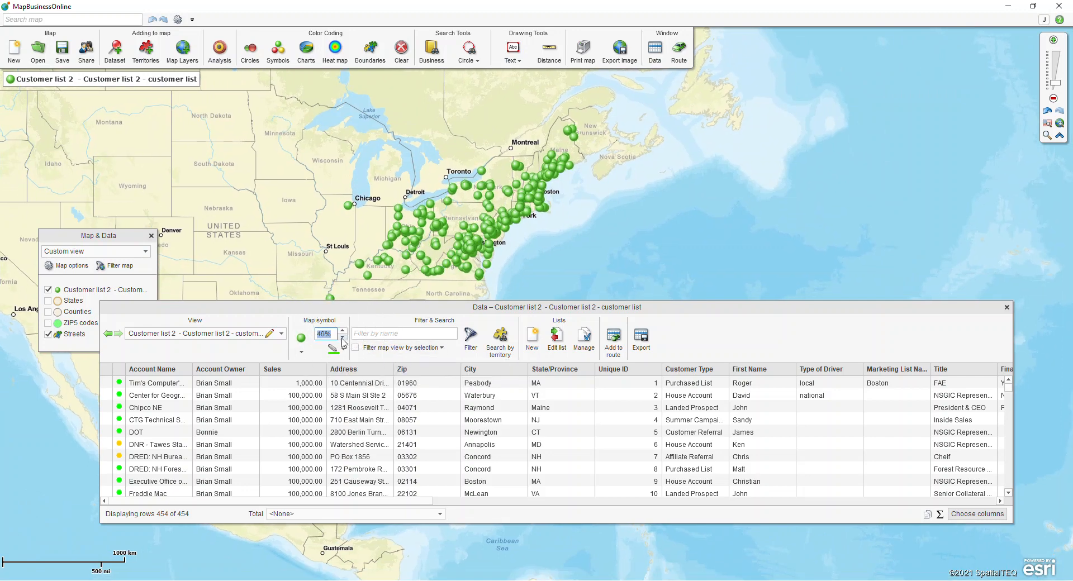
{"action": "left_click", "coordinate": [336, 349]}
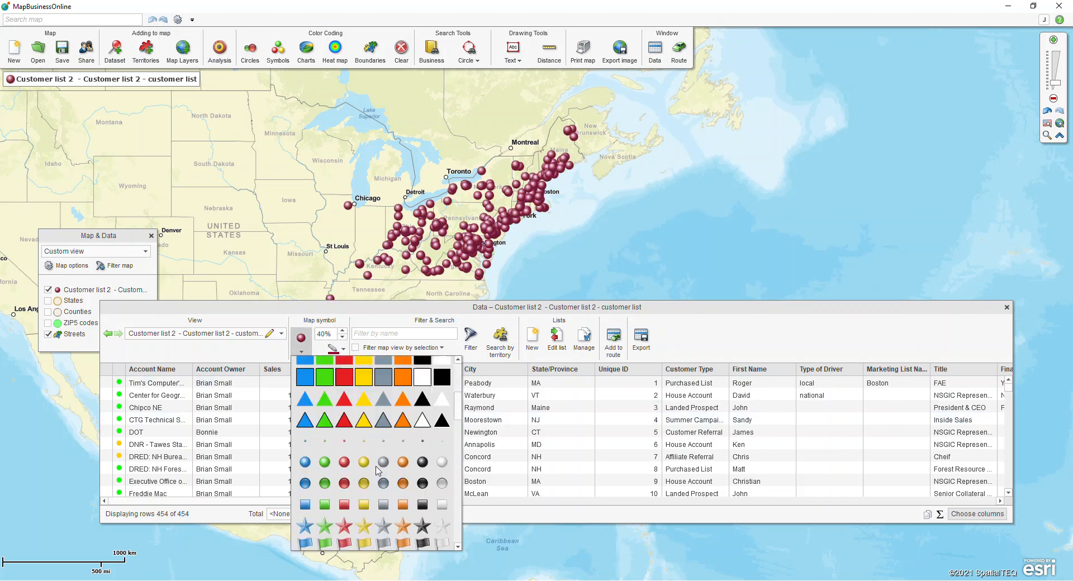
{"action": "scroll", "scroll_direction": "down", "scroll_amount": 3}
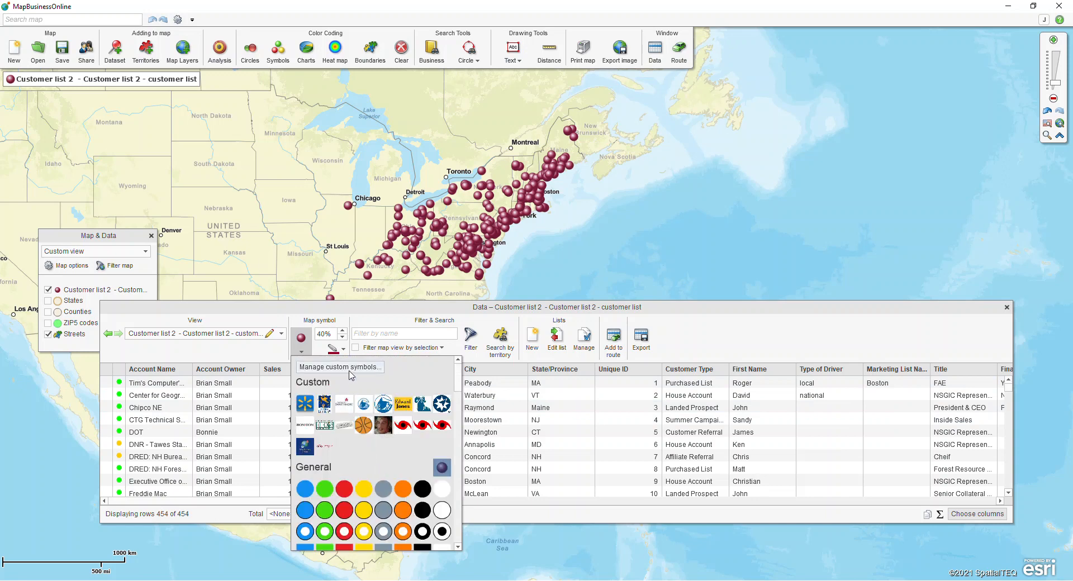
{"action": "left_click", "coordinate": [340, 366]}
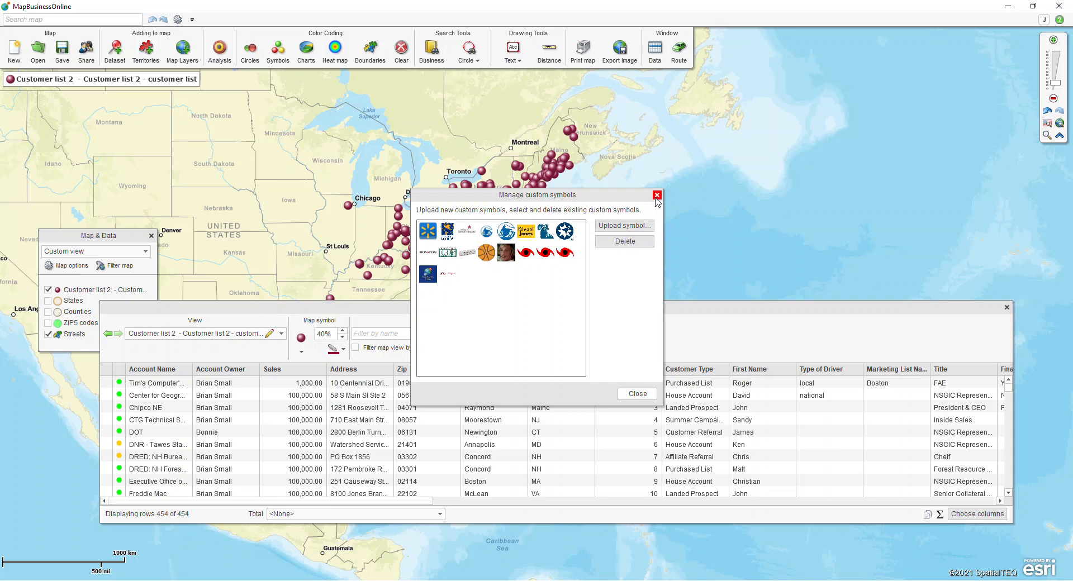
- Close the custom symbols manager and the customer data table
{"action": "left_click", "coordinate": [656, 196]}
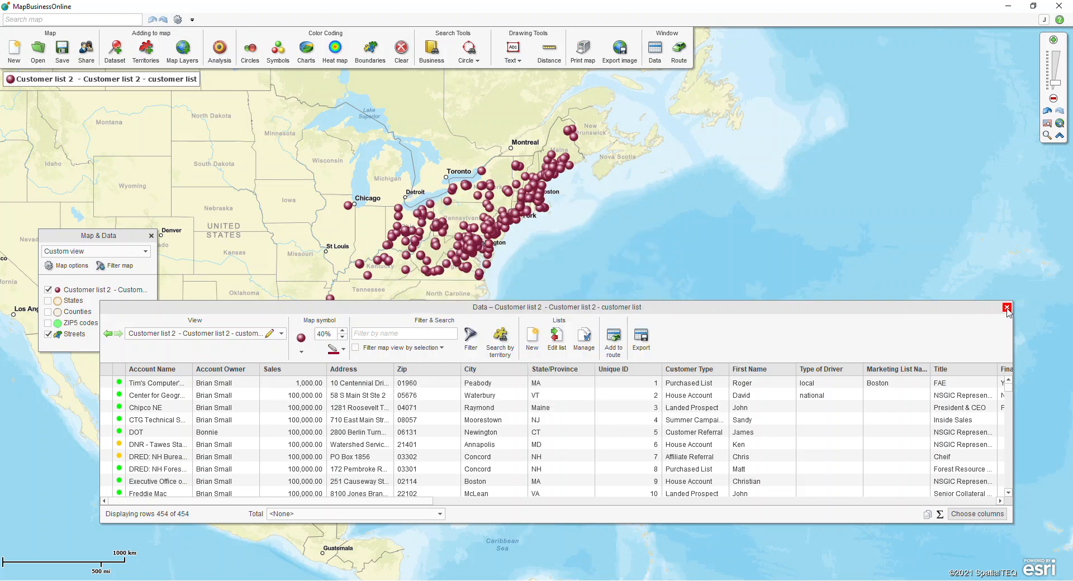
{"action": "left_click", "coordinate": [1007, 307]}
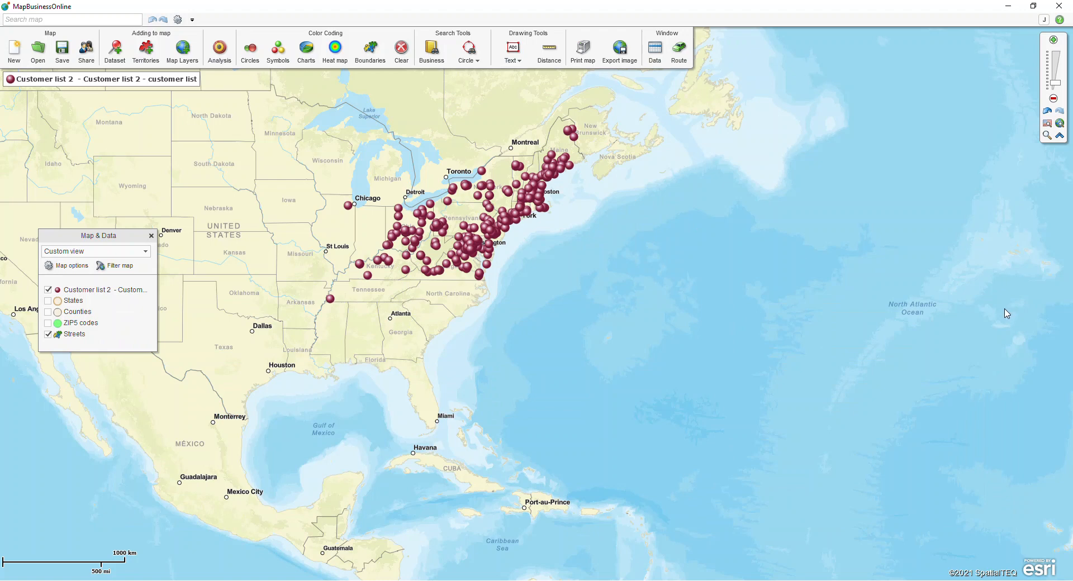
- Zoom into the Columbus, Ohio area with the zoom-box tool and end zoom mode
{"action": "left_click", "coordinate": [1046, 136]}
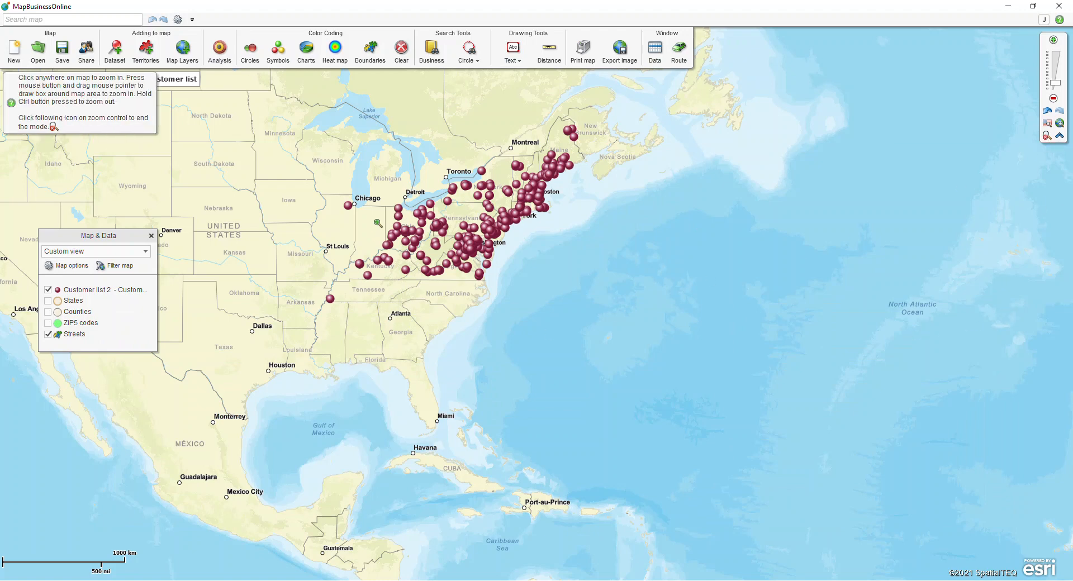
{"action": "left_click_drag", "start_coordinate": [516, 152], "coordinate": [676, 299]}
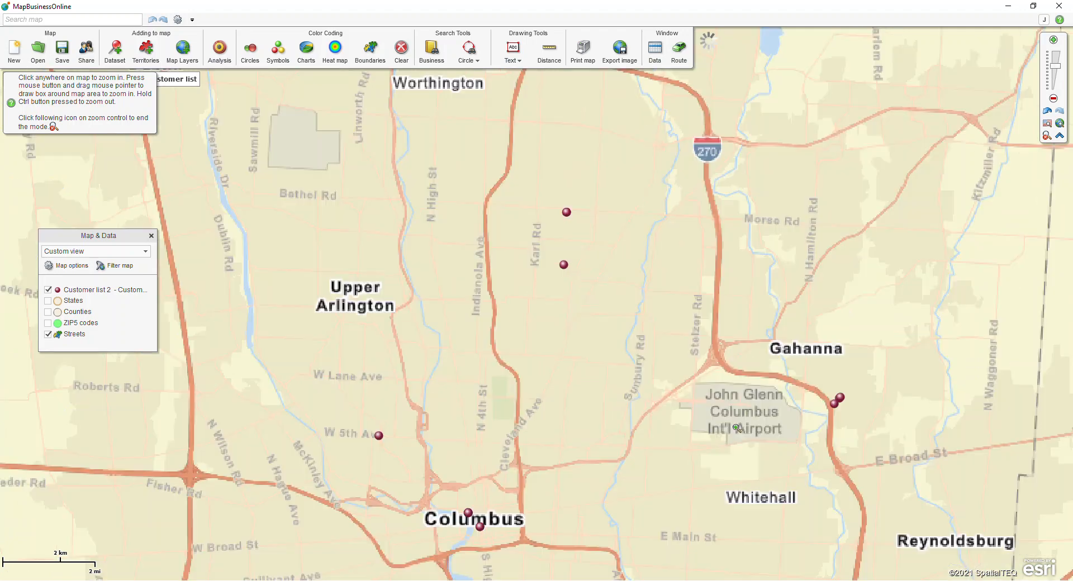
{"action": "left_click", "coordinate": [1047, 136]}
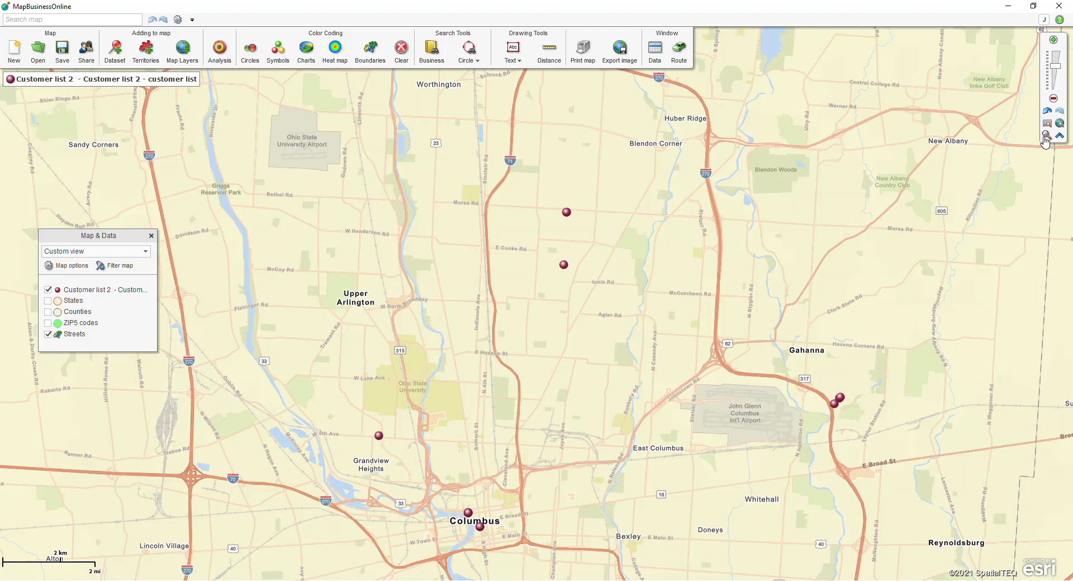
{"action": "mouse_move", "coordinate": [838, 150]}
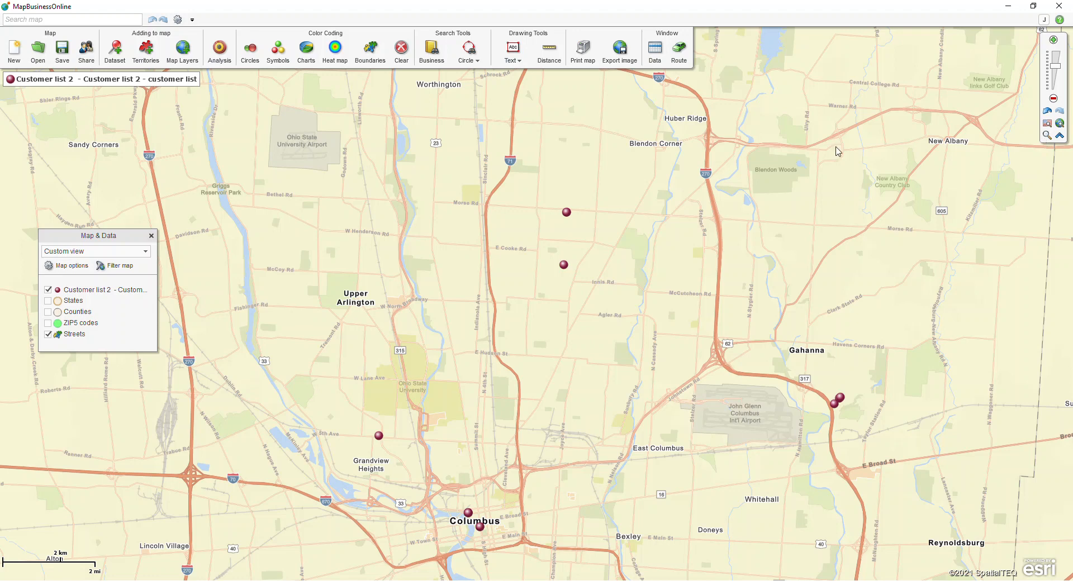
{"action": "left_click", "coordinate": [567, 212]}
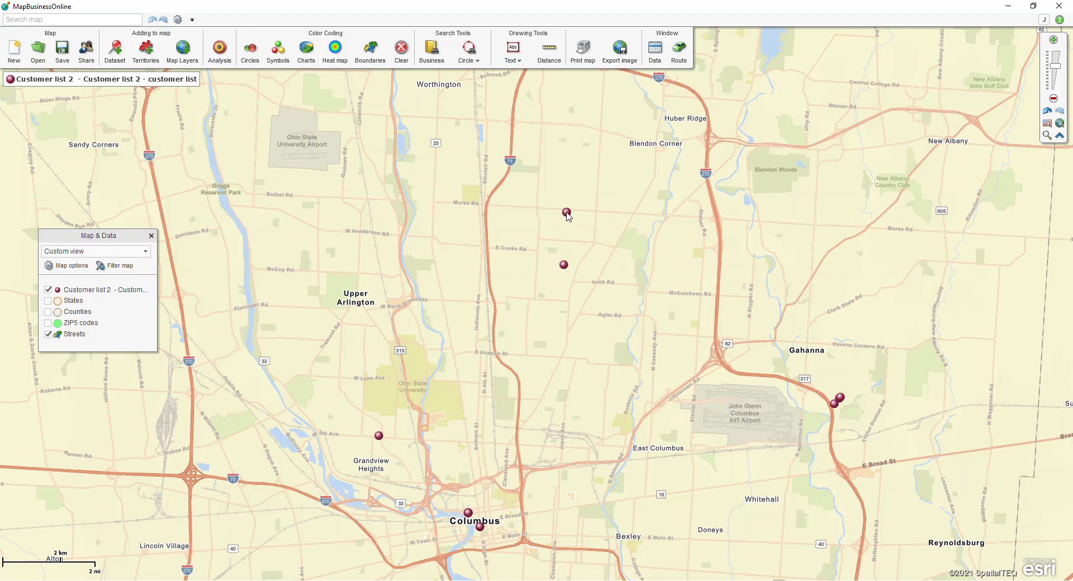
- Expand callouts for OH Dept of Natural Resources and American Electric Power Svc. Corp. customers
{"action": "left_click", "coordinate": [567, 213]}
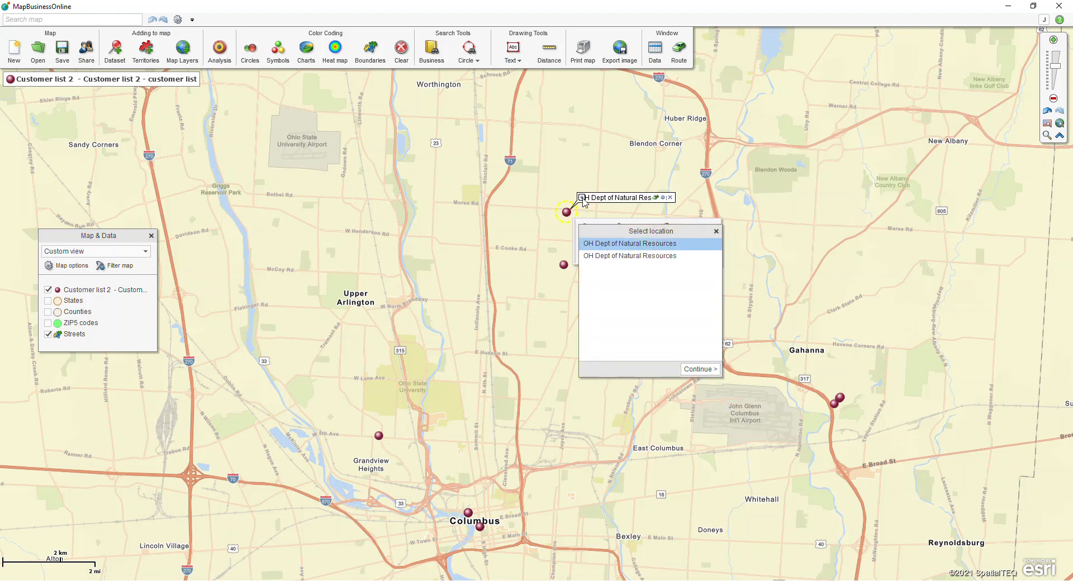
{"action": "left_click", "coordinate": [700, 368]}
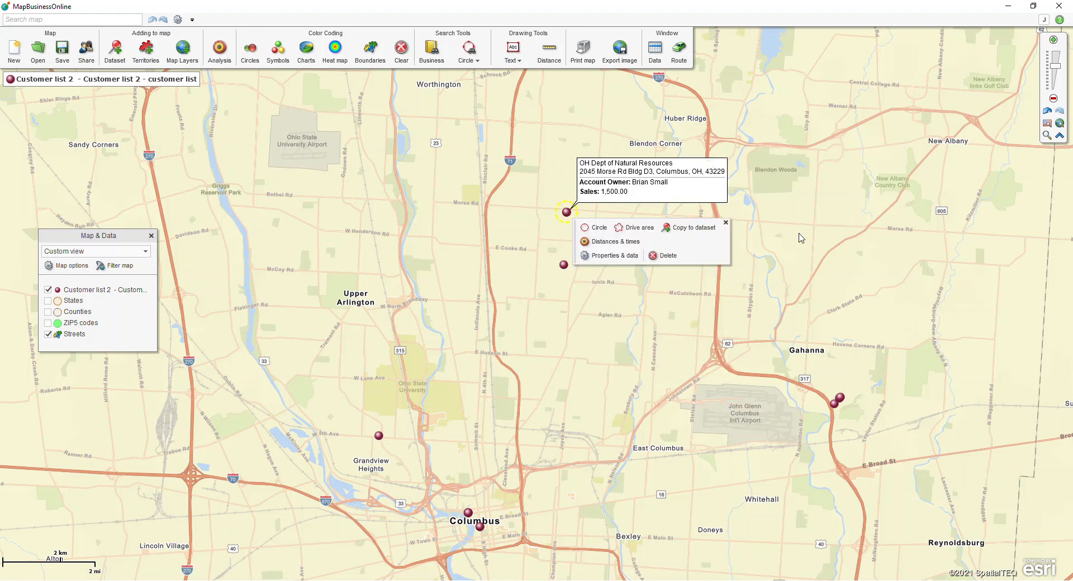
{"action": "left_click", "coordinate": [834, 401]}
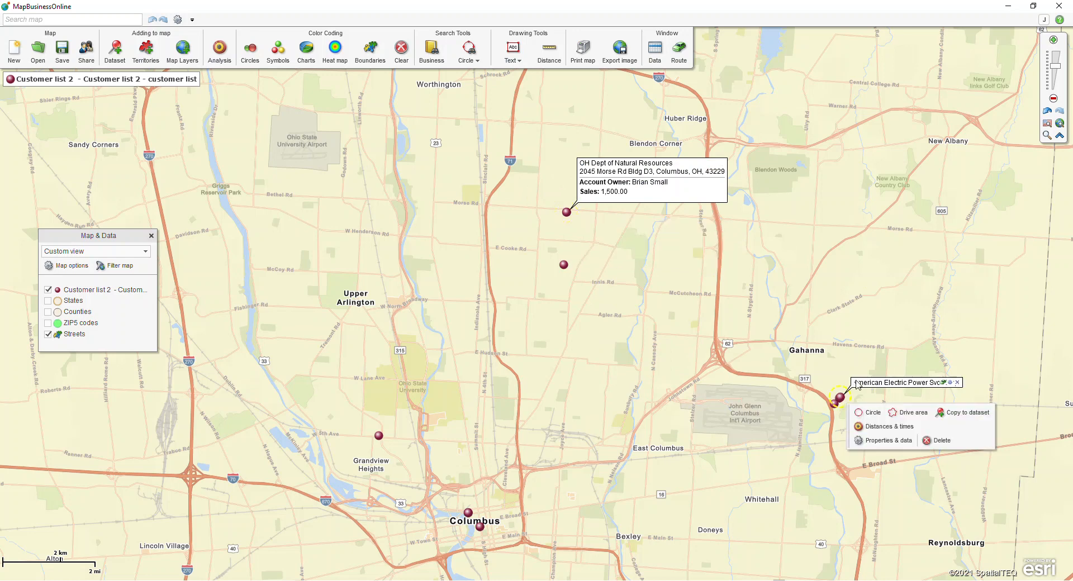
{"action": "left_click", "coordinate": [379, 435]}
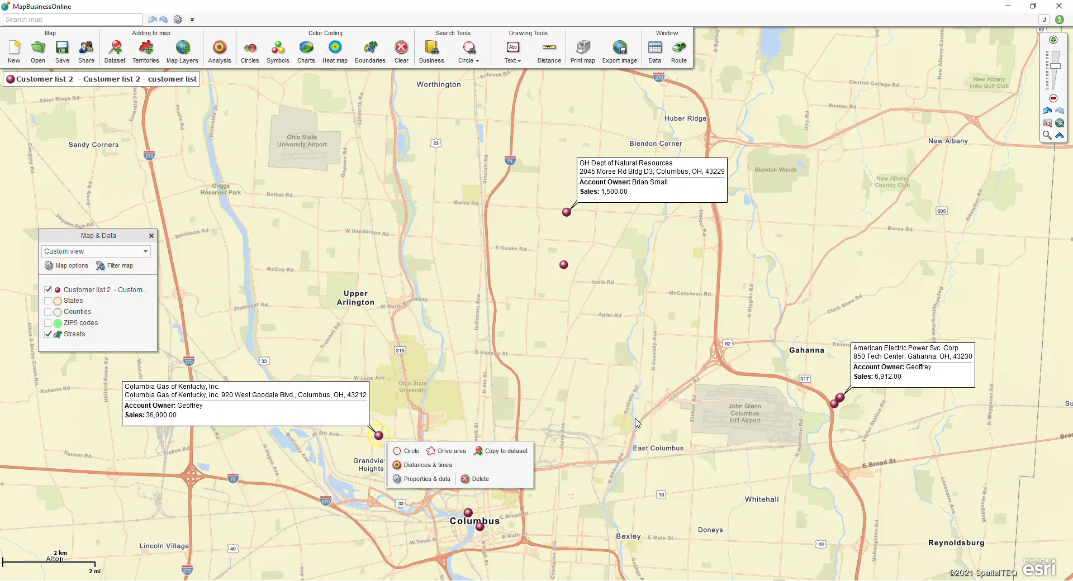
{"action": "mouse_move", "coordinate": [739, 399]}
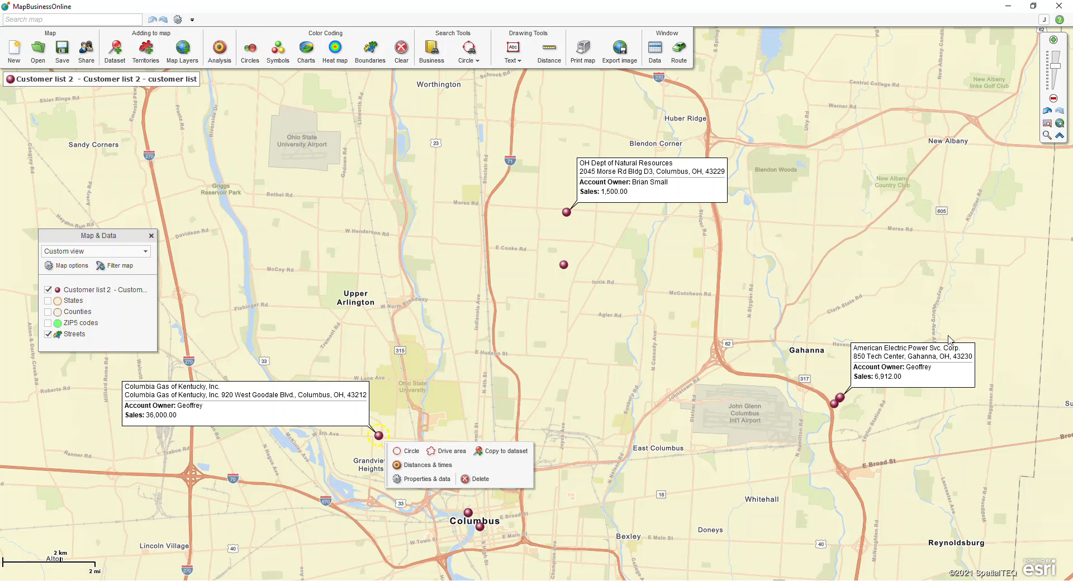
- Switch Customer list 2 points to large red ring symbols at 60% size
{"action": "left_click_drag", "start_coordinate": [97, 235], "coordinate": [144, 167]}
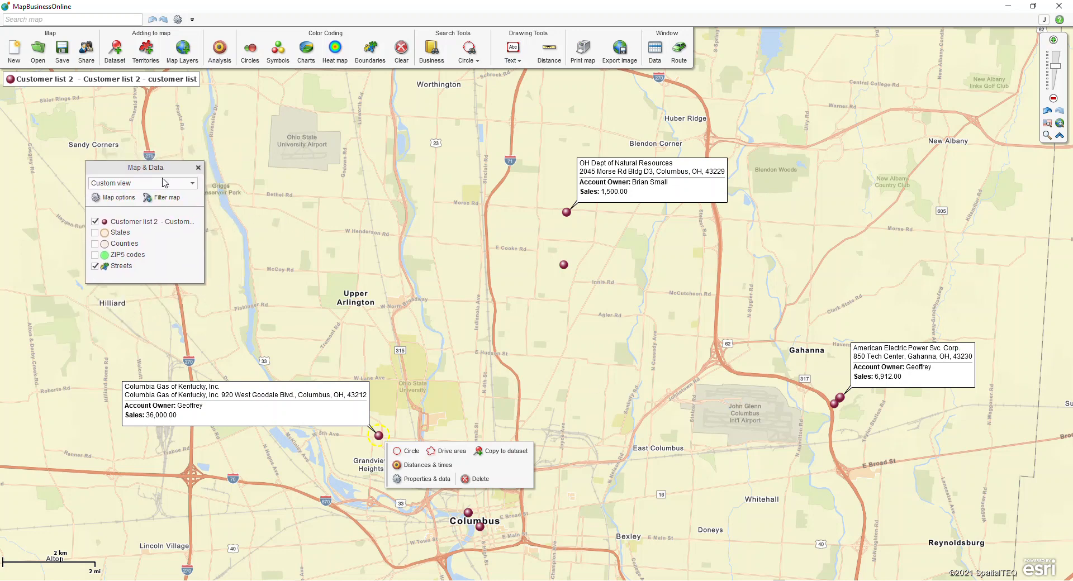
{"action": "mouse_move", "coordinate": [167, 222]}
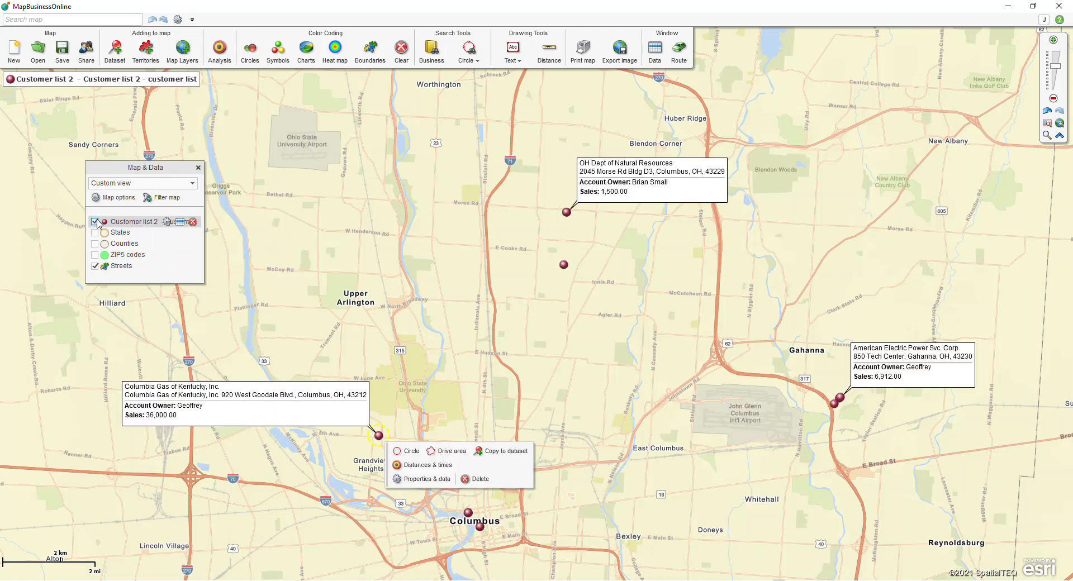
{"action": "mouse_move", "coordinate": [168, 226]}
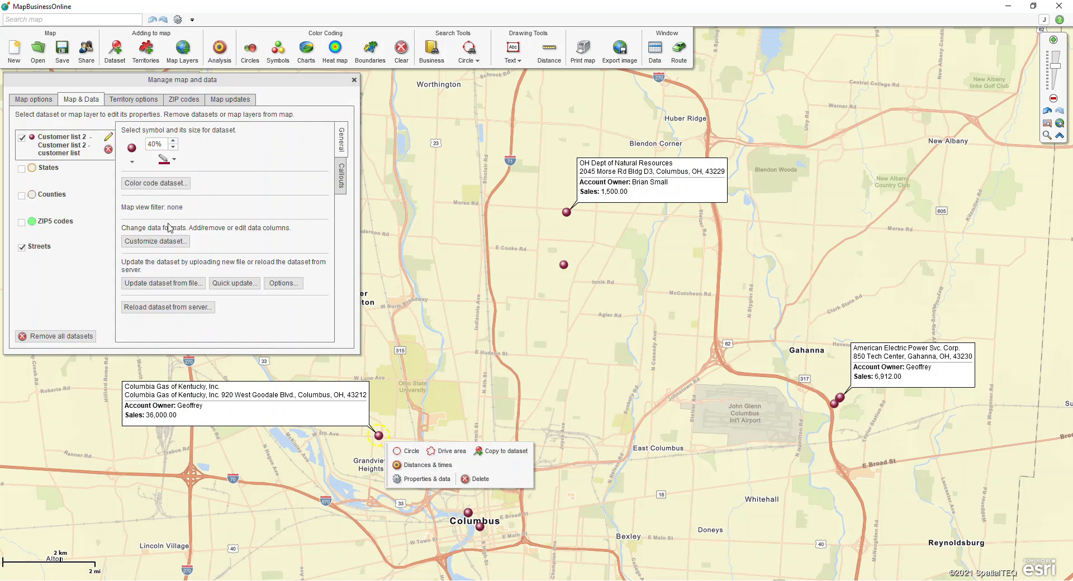
{"action": "mouse_move", "coordinate": [221, 218]}
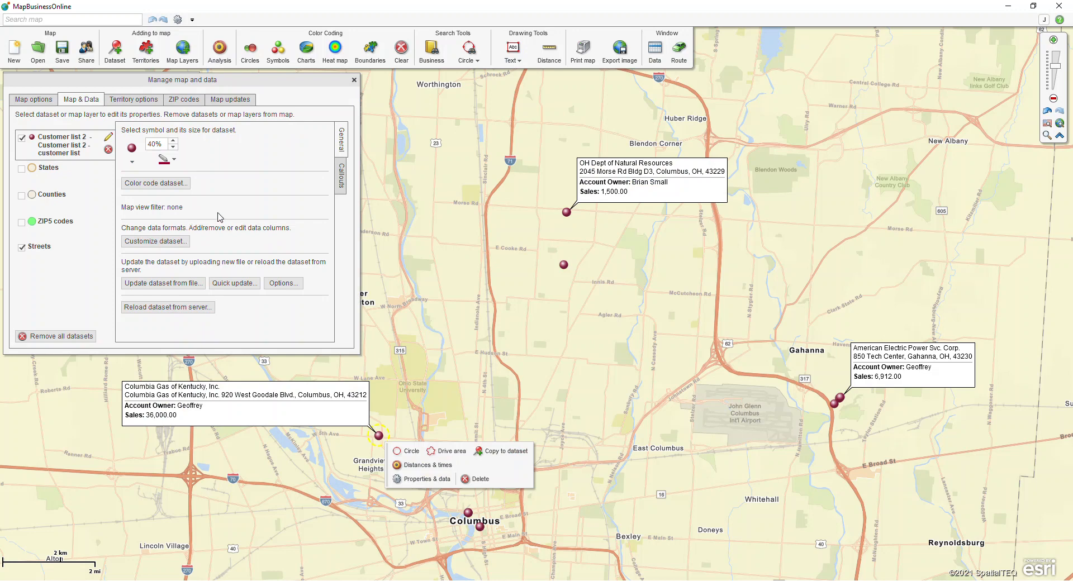
{"action": "mouse_move", "coordinate": [190, 155]}
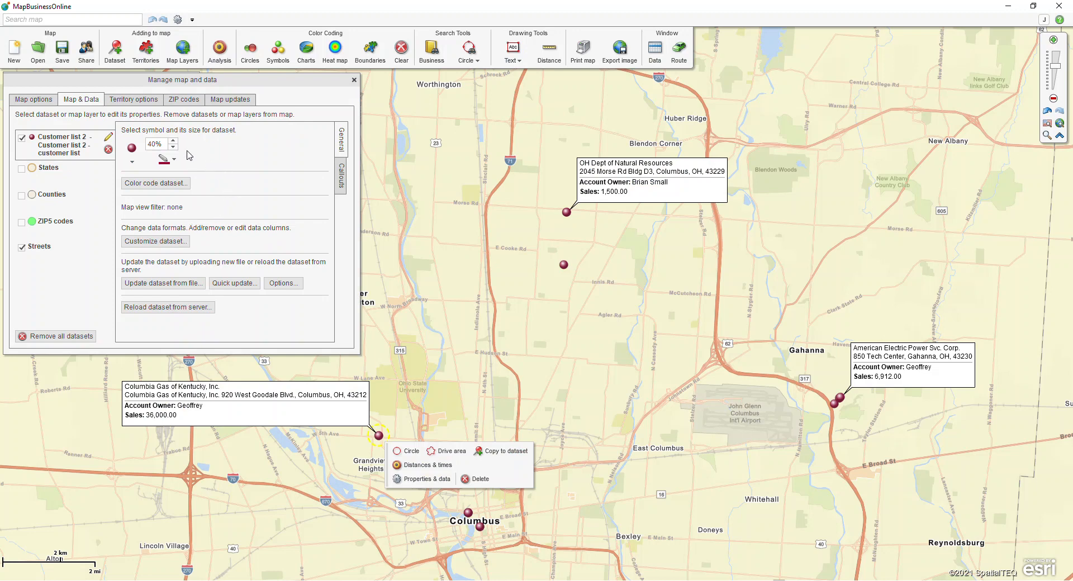
{"action": "left_click", "coordinate": [173, 141]}
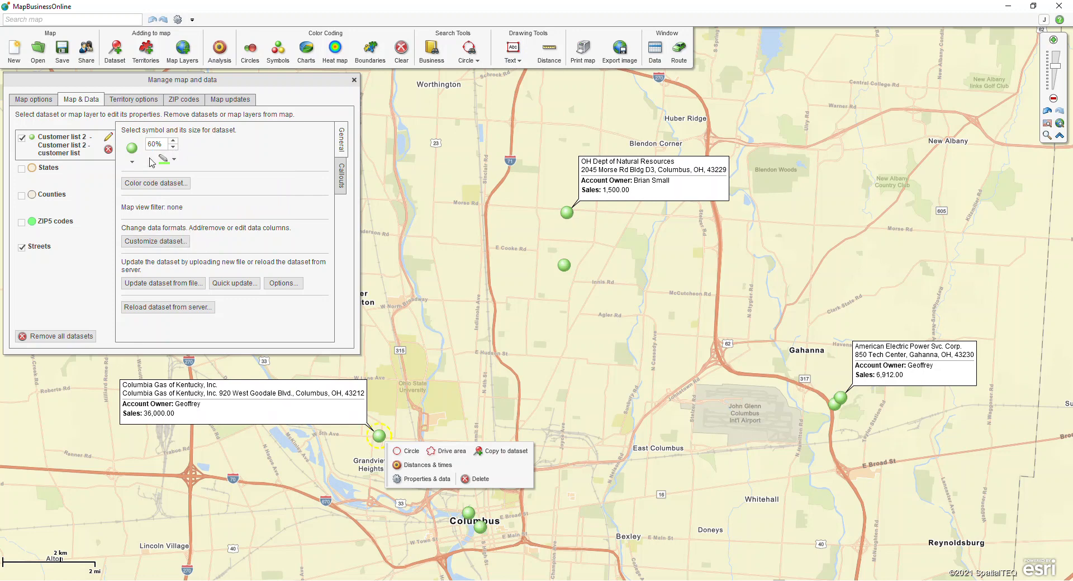
{"action": "left_click", "coordinate": [131, 149]}
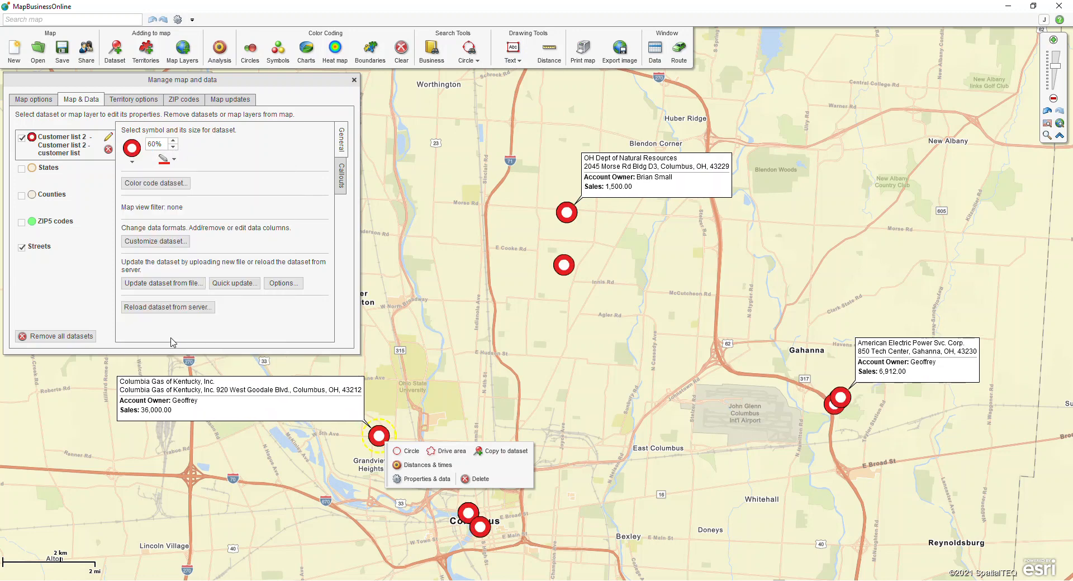
{"action": "mouse_move", "coordinate": [350, 192]}
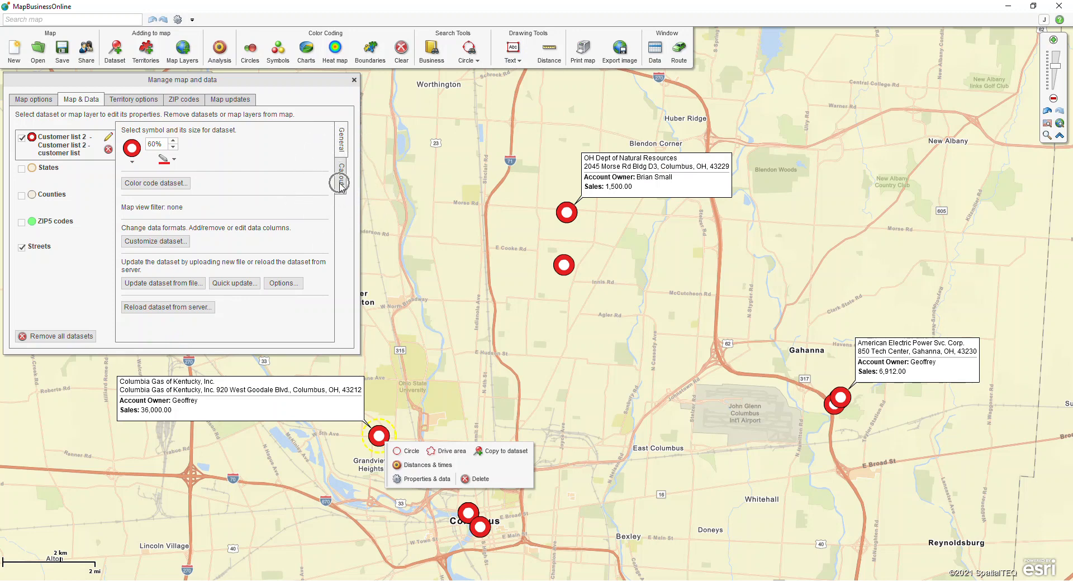
{"action": "left_click", "coordinate": [340, 173]}
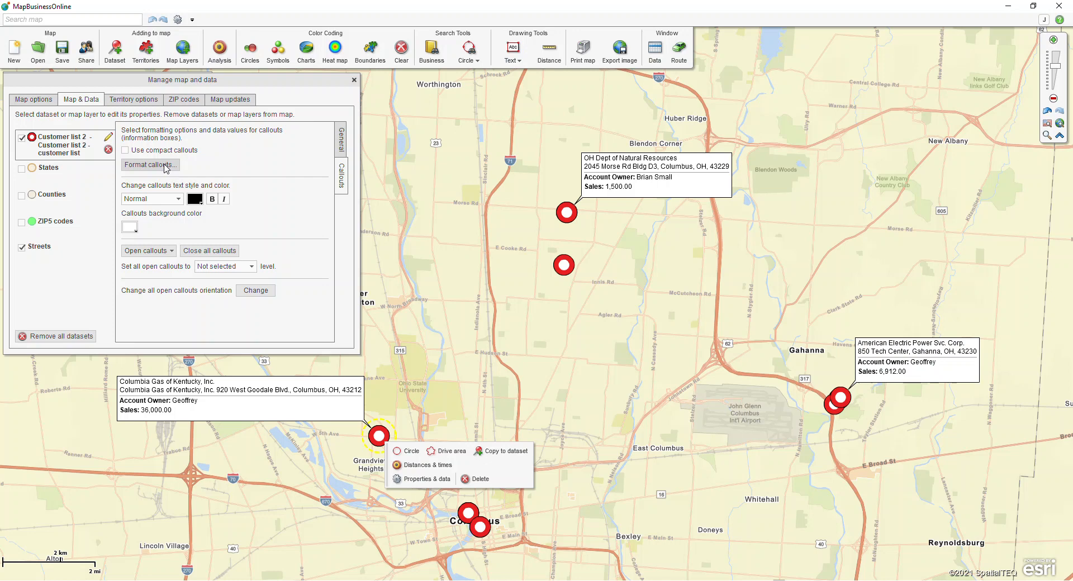
- Tick data line #3 Account Name for the callouts and apply the new layout to the map
{"action": "left_click", "coordinate": [148, 165]}
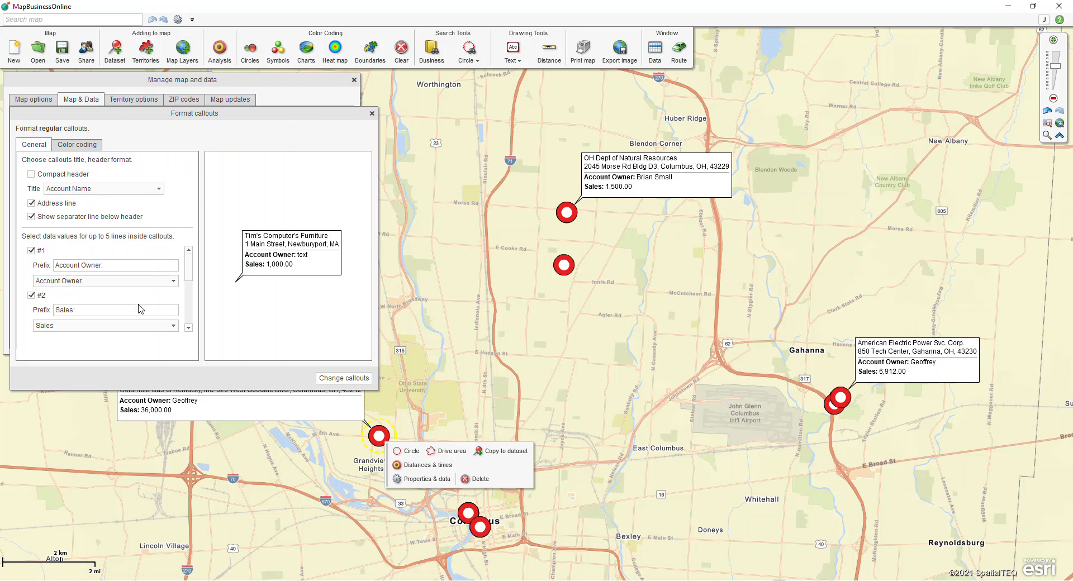
{"action": "scroll", "scroll_direction": "down", "scroll_amount": 3}
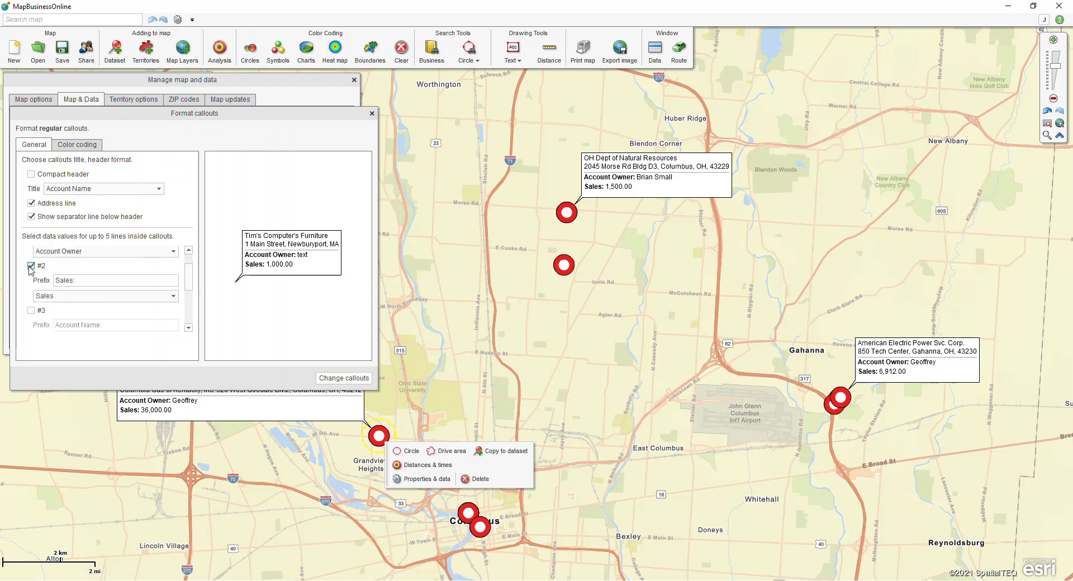
{"action": "scroll", "scroll_direction": "down", "scroll_amount": 3}
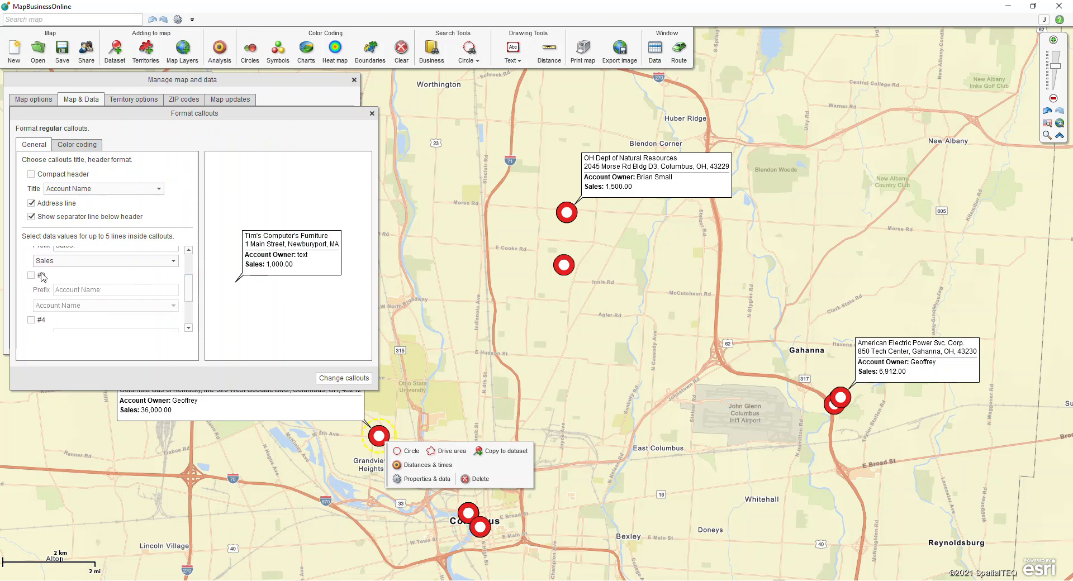
{"action": "left_click", "coordinate": [32, 275]}
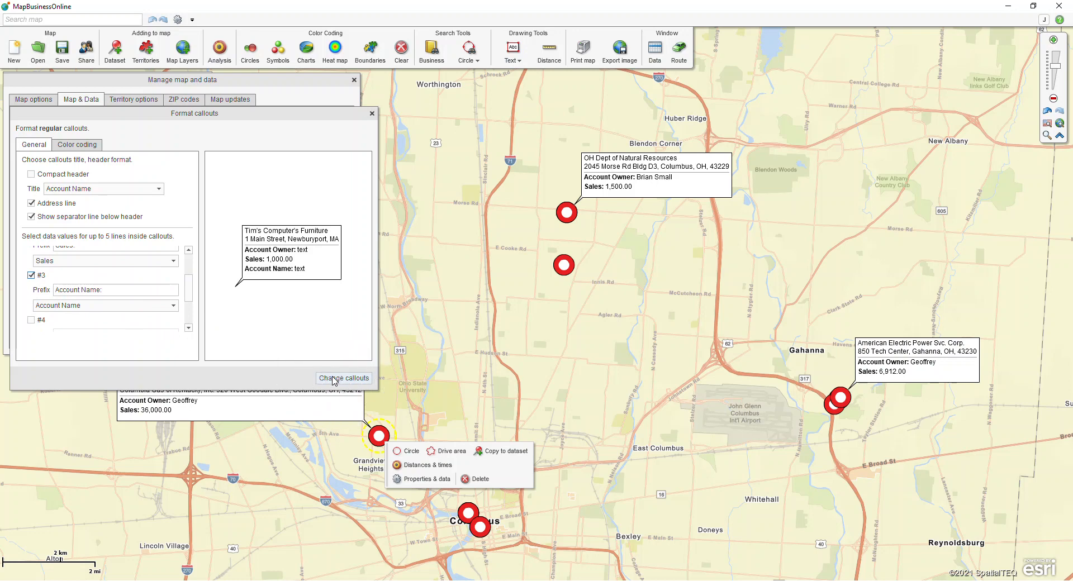
{"action": "left_click", "coordinate": [343, 378]}
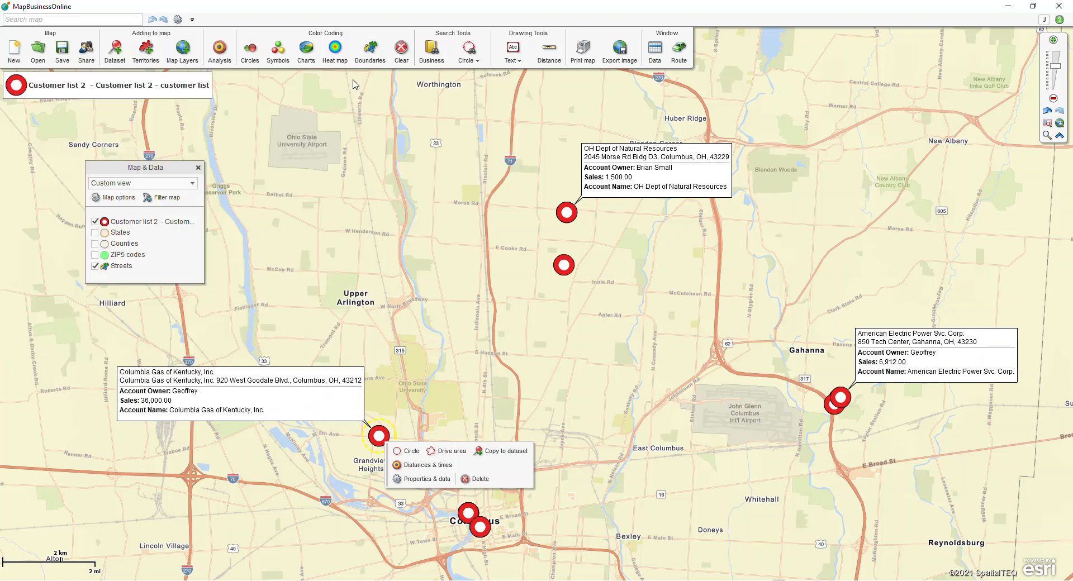